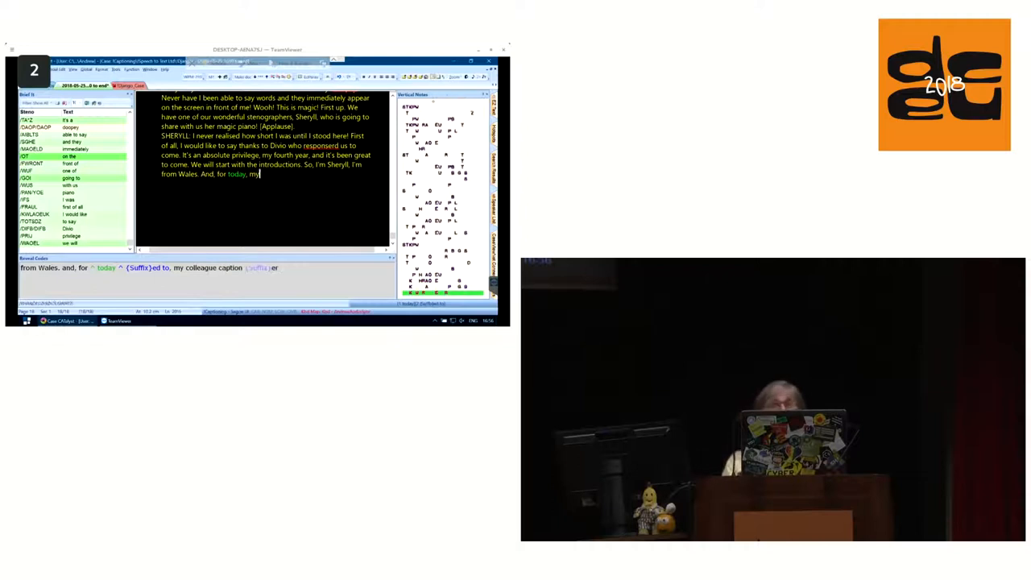
Caption Sheryll introducing "colleague captioner, Andrew" and start the ANDREW: speaker paragraph.
text(colleague captioner, Andrew, will)
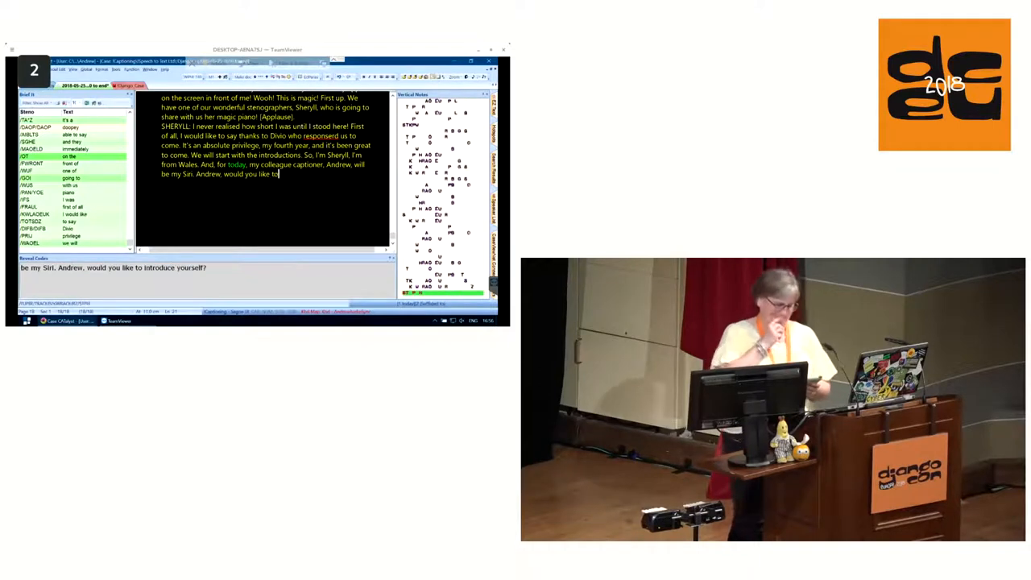
text(ANDREW: Thank you, Russell. Here is your recipe)
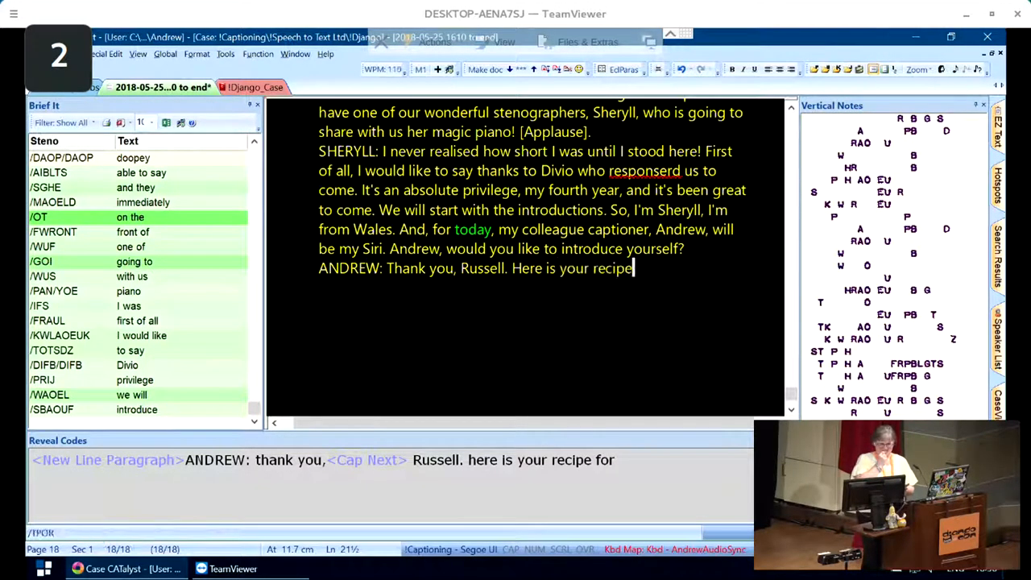
Caption the Bienenstich recipe, Sheryll's thanks, "captions are delivered by humans" and Andrew's greeting.
text(Bienenstich.)
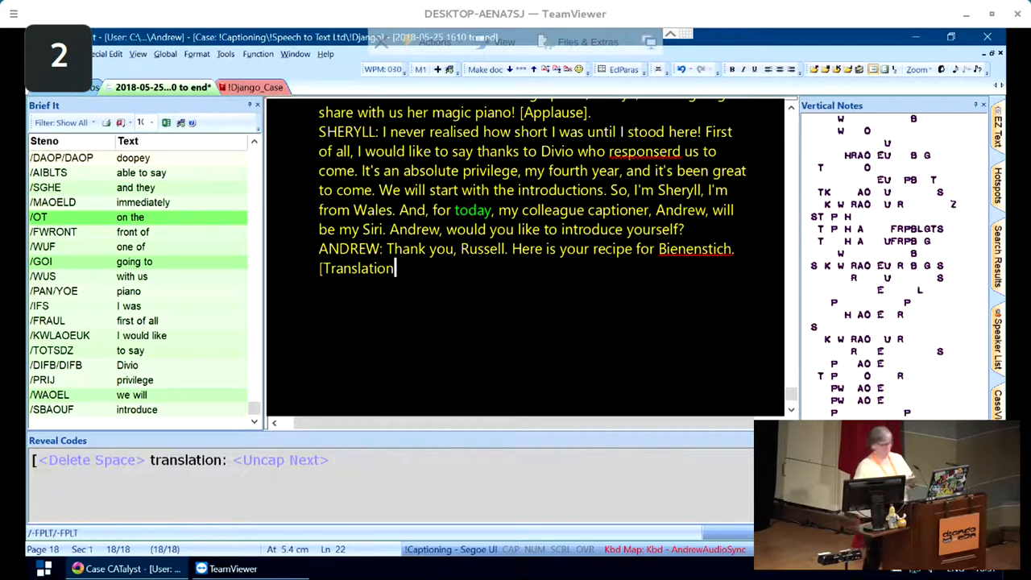
text(bee sting cake].)
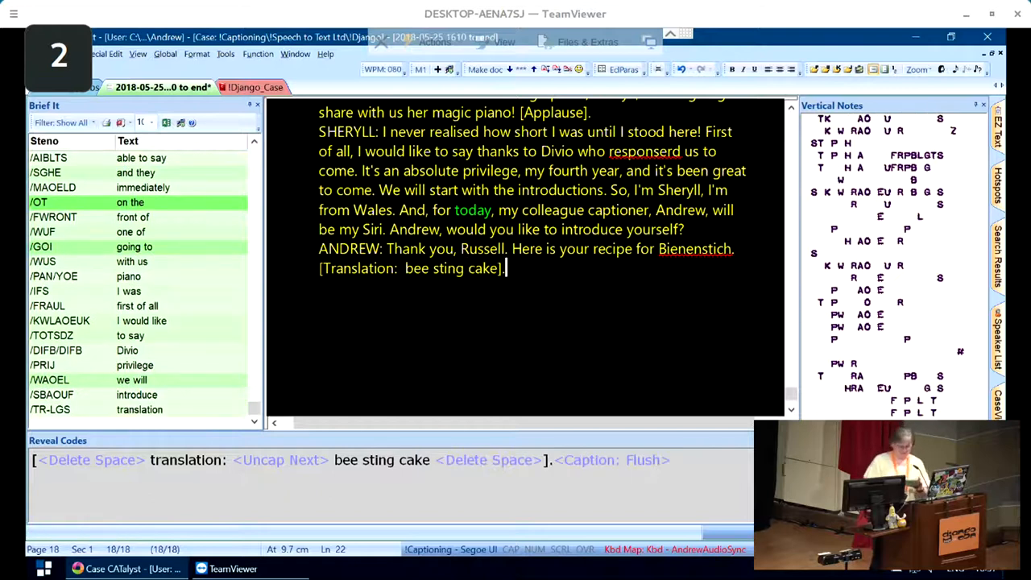
text(SHERYLL: Thank you, Andrew)
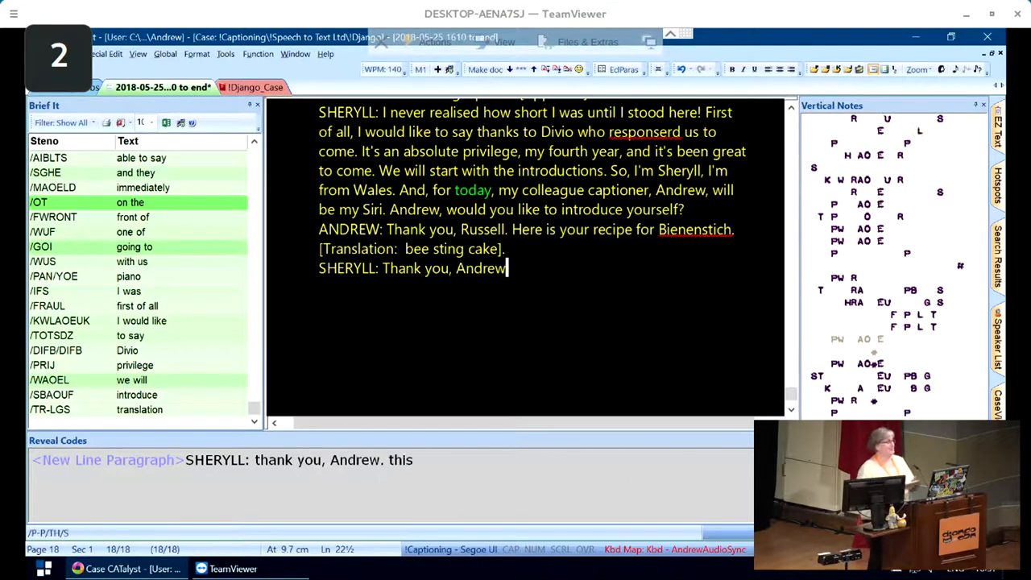
text(This is why your captions)
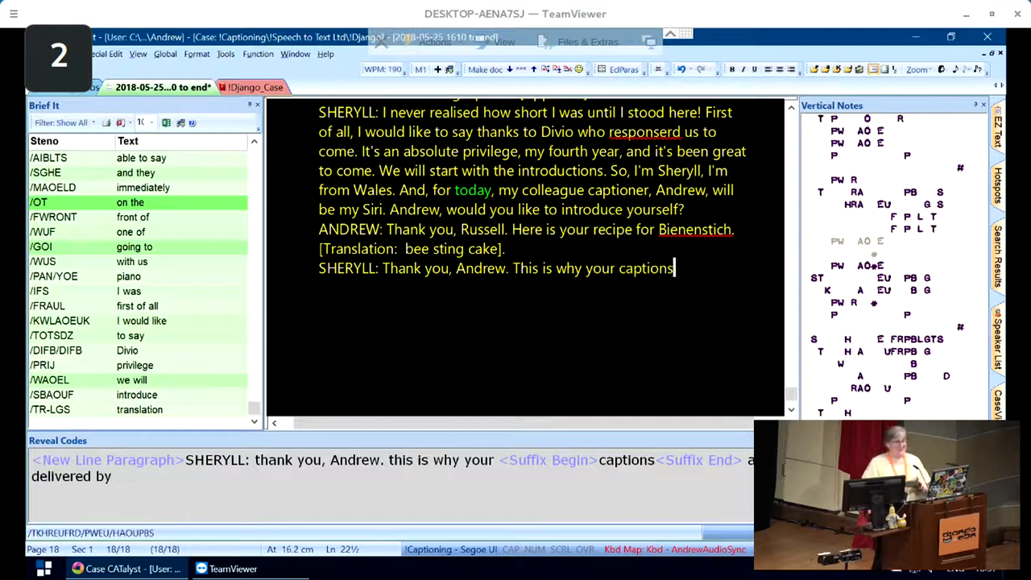
text(are delivered by humans! Okay, Andrew, can you really introduce yourself?)
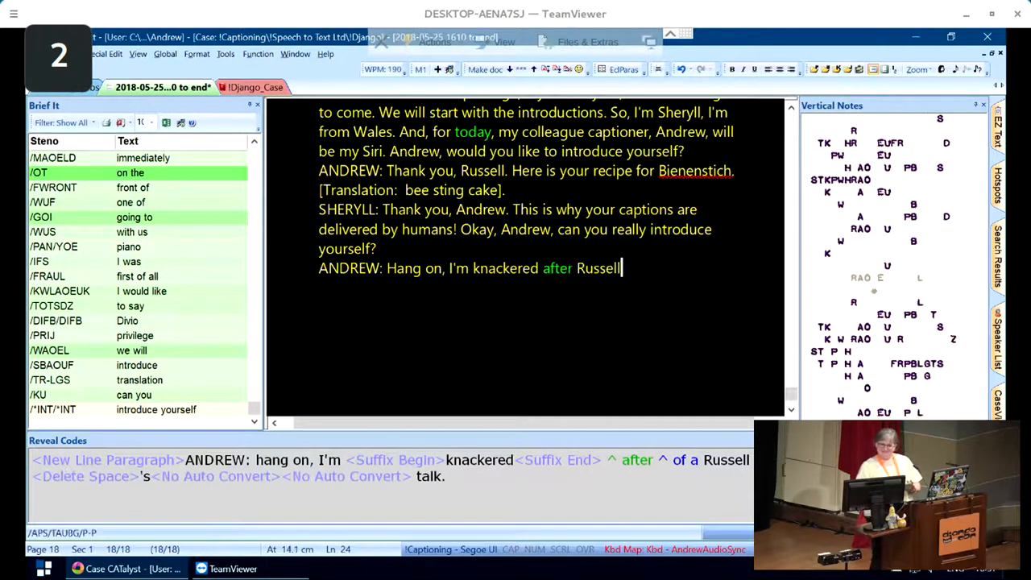
text('s talk. Hi, I'm Andrew!)
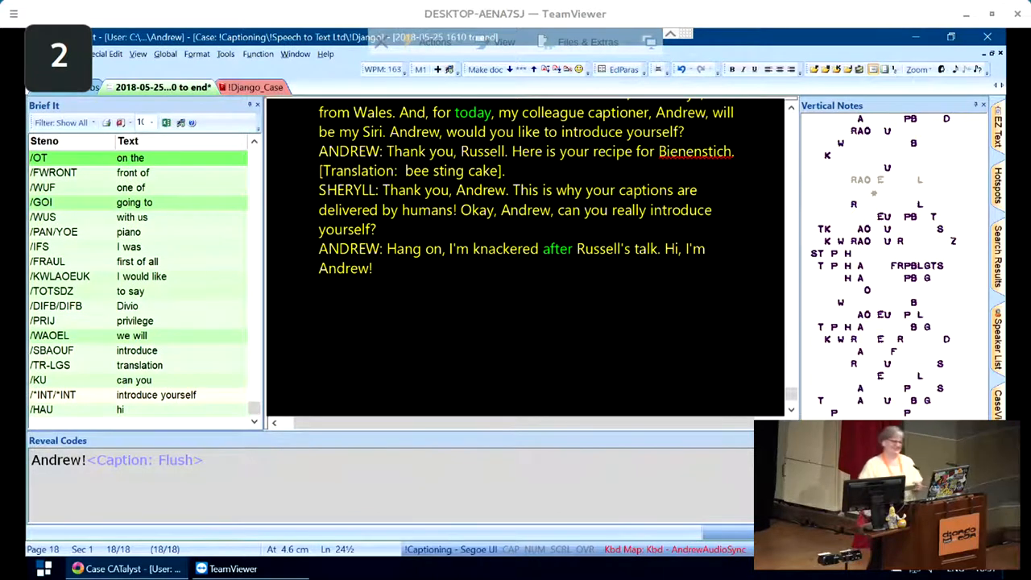
Caption Sheryll on steno: shorthand machines around for about 100 years, originally not electric.
text(how do you do h<Untranslate End>)
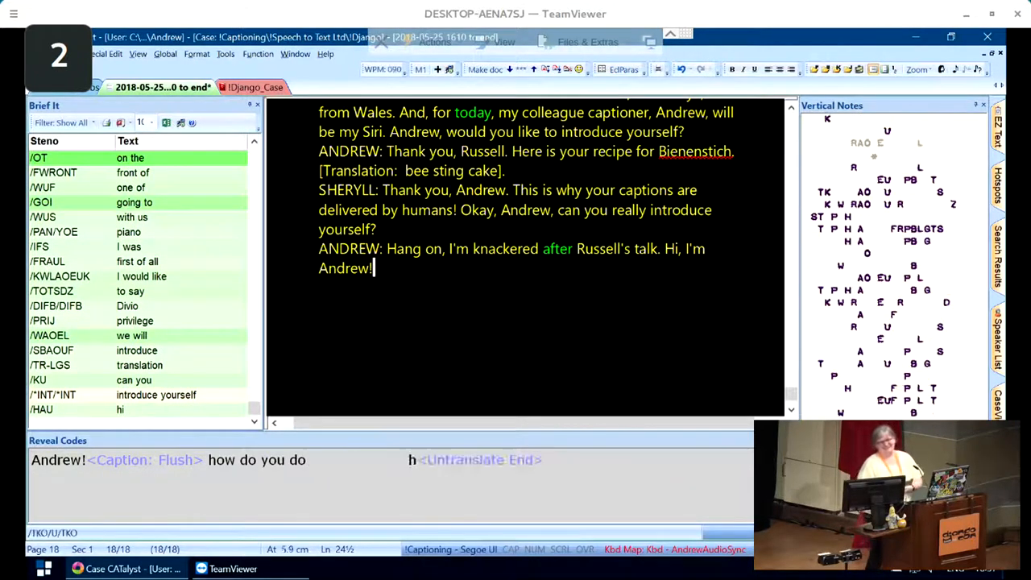
text(How do you do!)
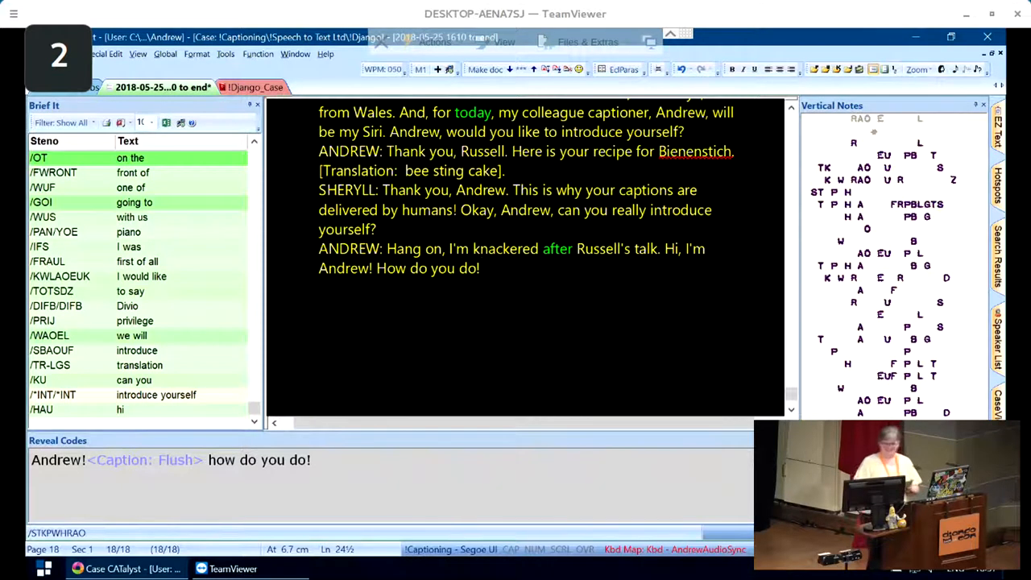
text(So, Sheryll, tell us)
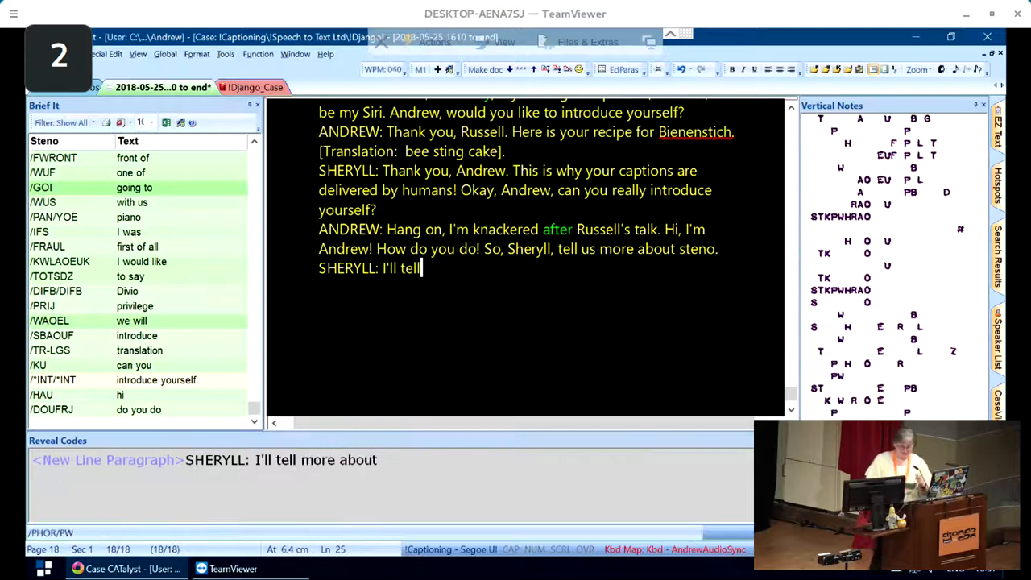
text(more about steno. We type)
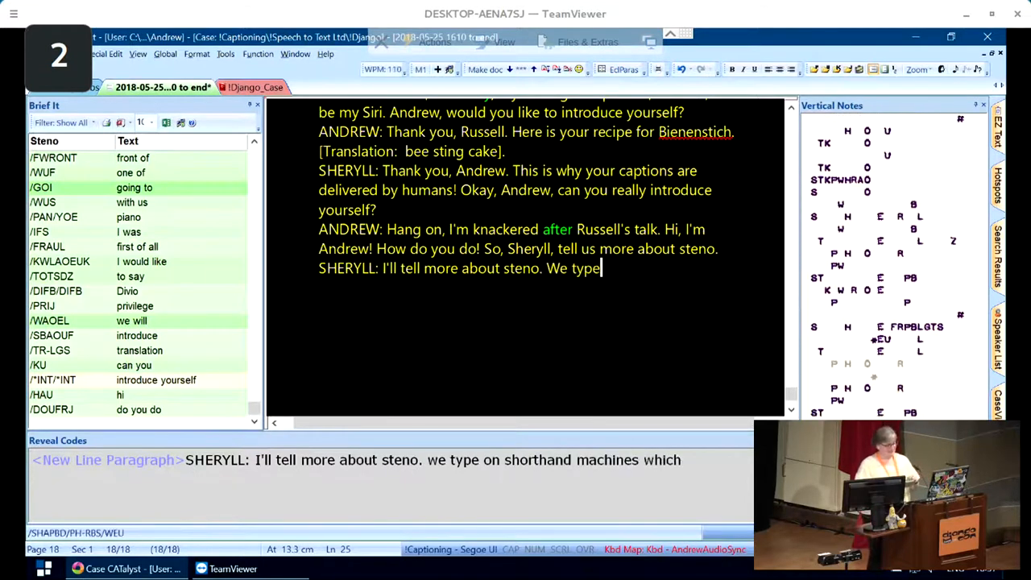
text(on shorthand machines which have been around for about)
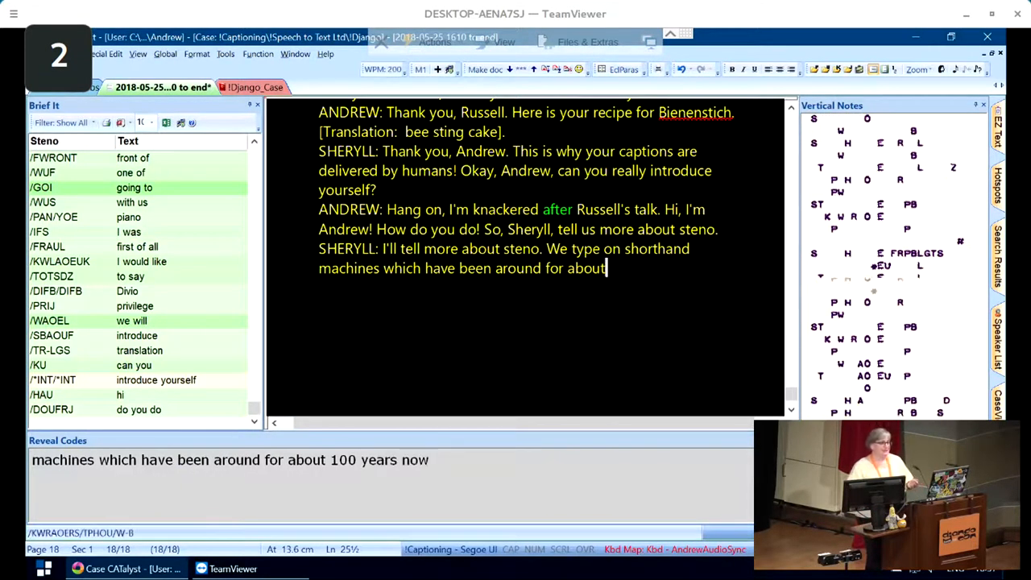
text(100 years now, so they originally were)
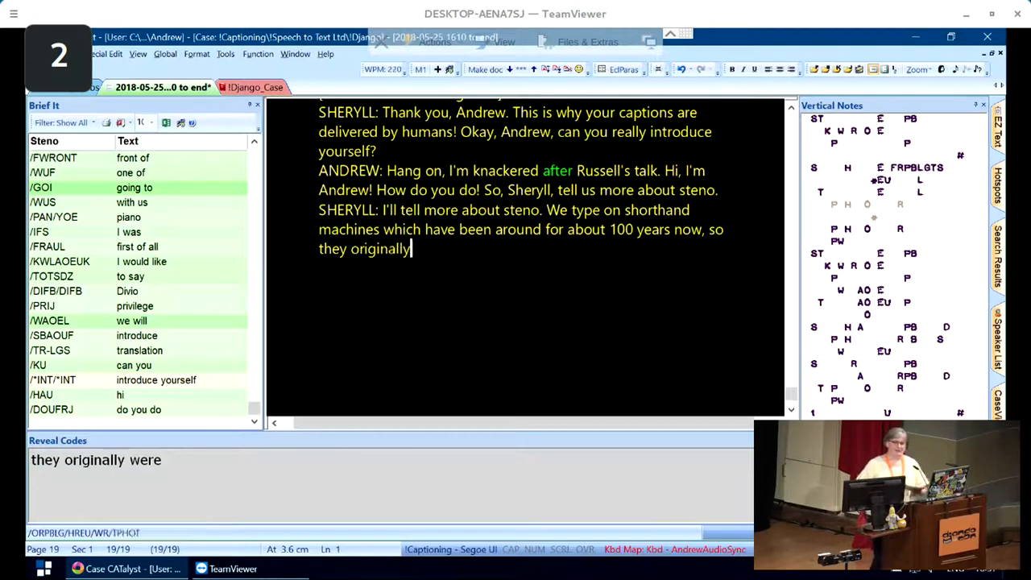
text(were not electric, it was very much like your Qwerty)
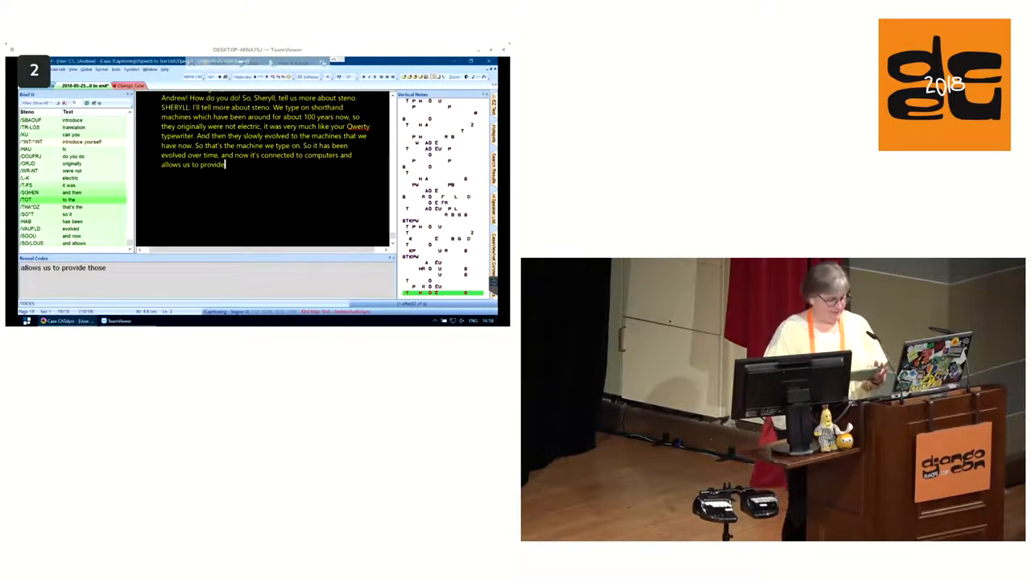
Caption the subtitles remark and the question about word totals for Wednesday at Django.
text(subtitles. So you play it like a piano, s)
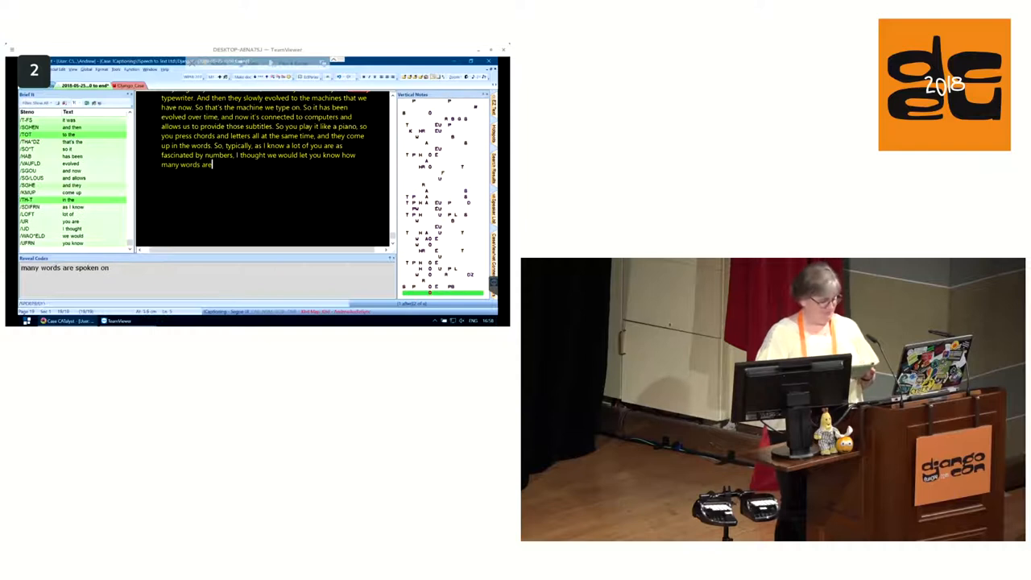
text(on an average day at Django)
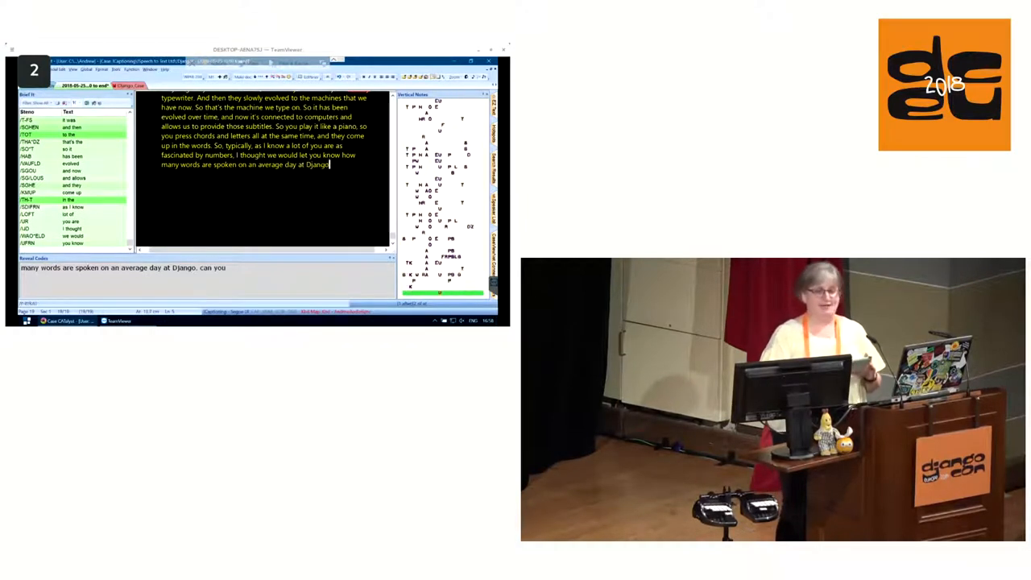
text(Can you tell us the totals for Wednesday at Django, please.)
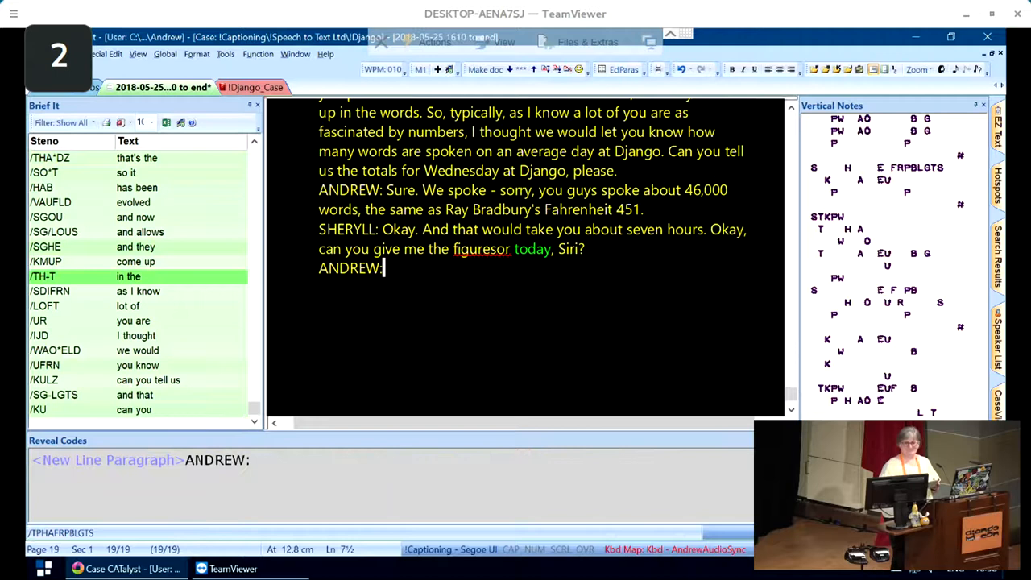
Caption the broken words-per-minute joke and Sheryll starting to explain the software on screen.
text(Er, no.)
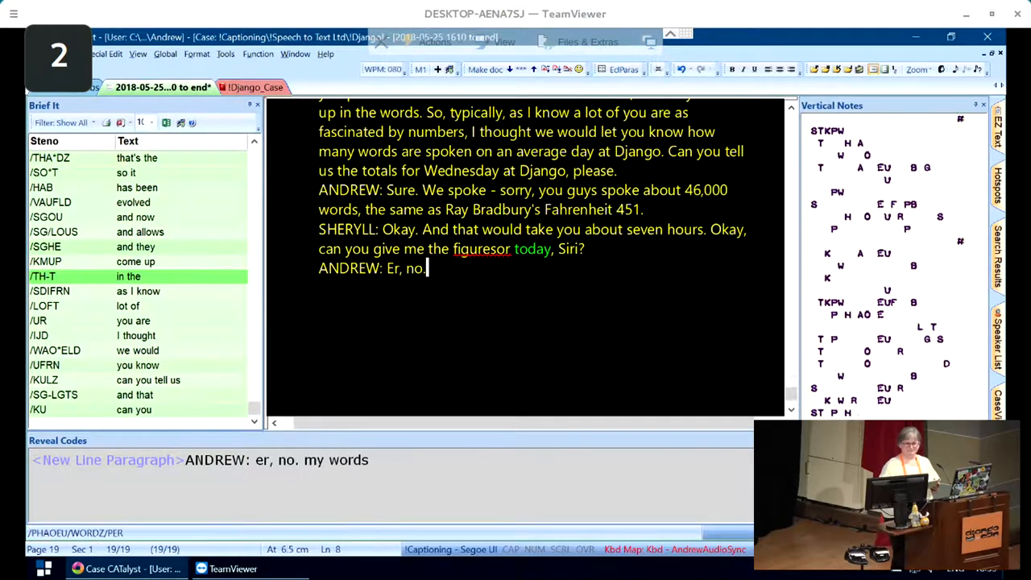
text(My words per minute)
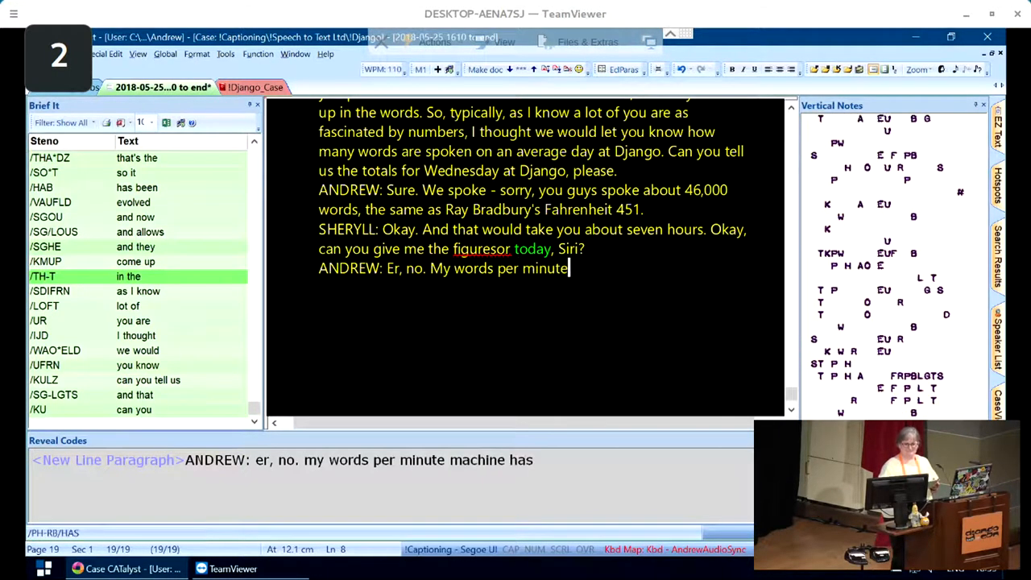
text(machine has broken. Sorry, Russell. [Applause].)
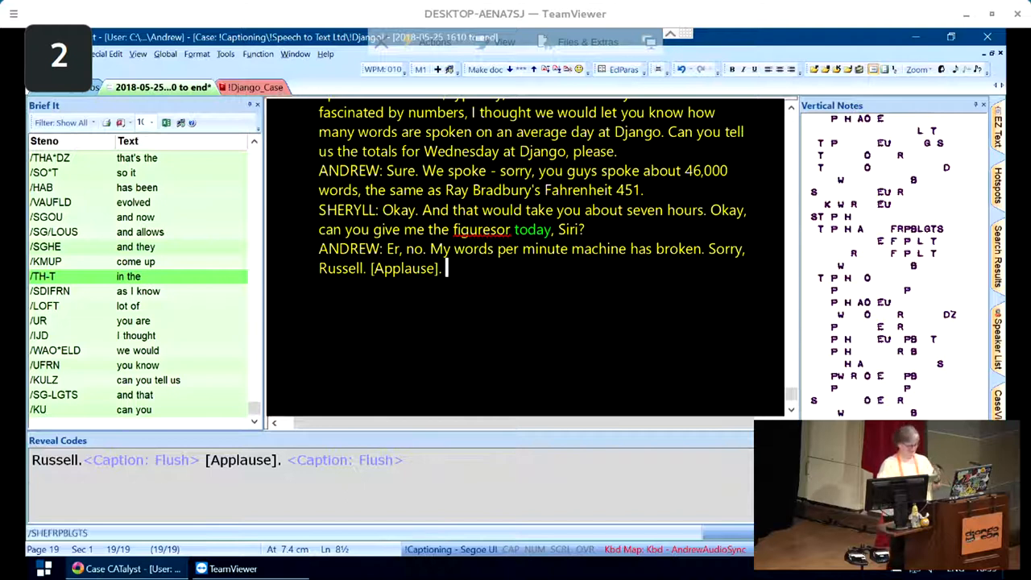
text(SHERYLL: Isn't karma sweet!)
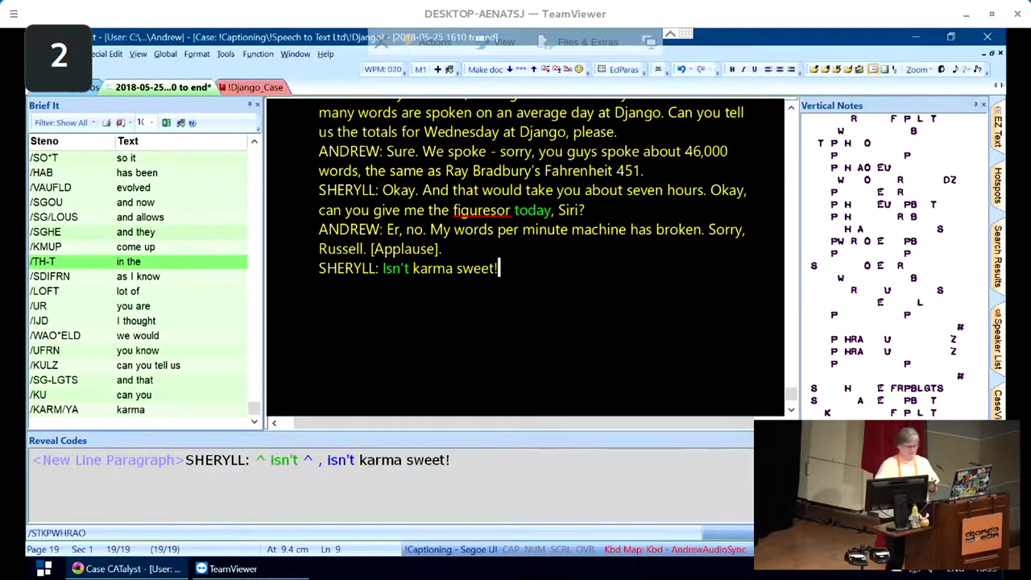
text(So)
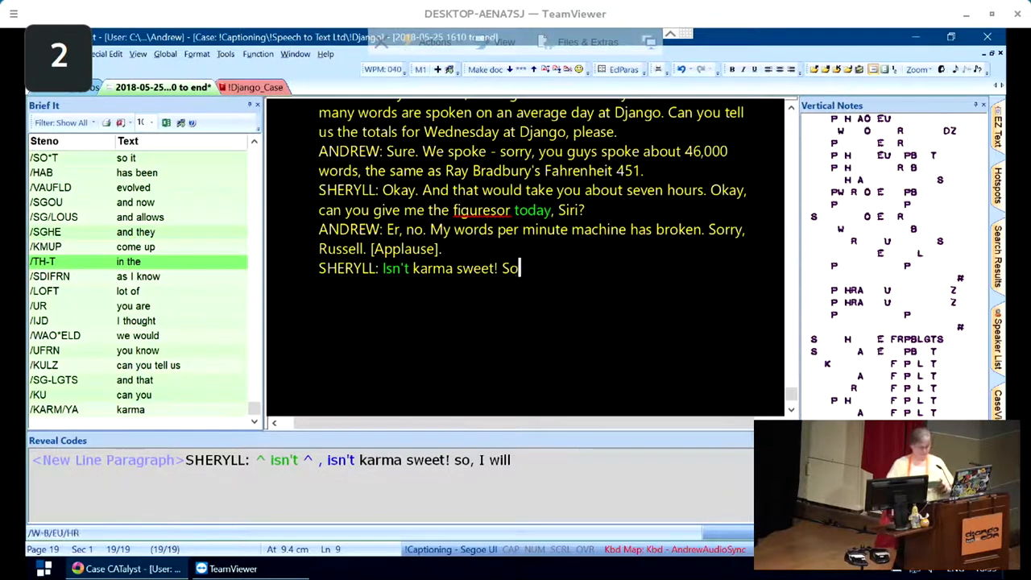
text(I will tell you about the software.)
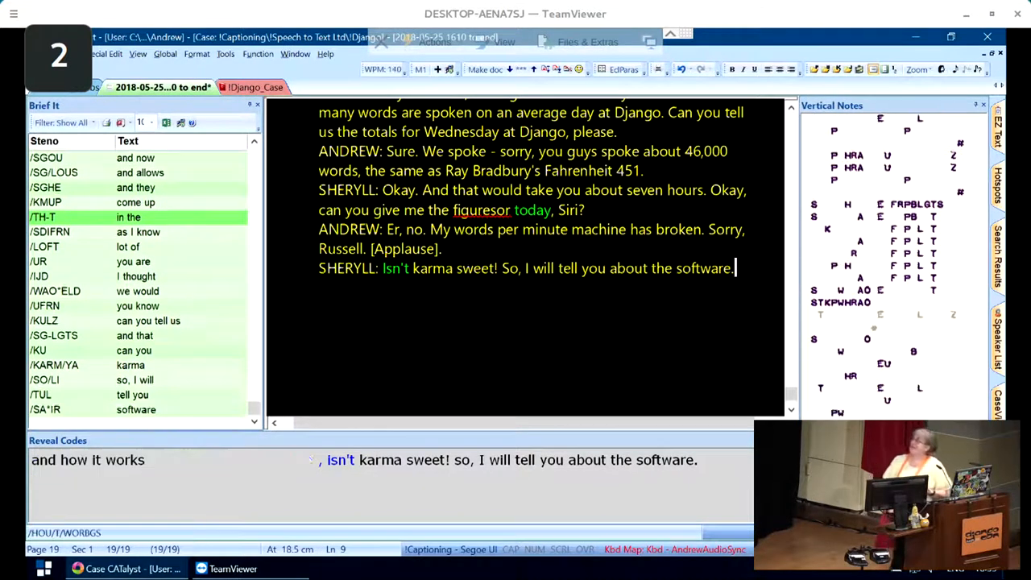
text(And how it works. You can see on the)
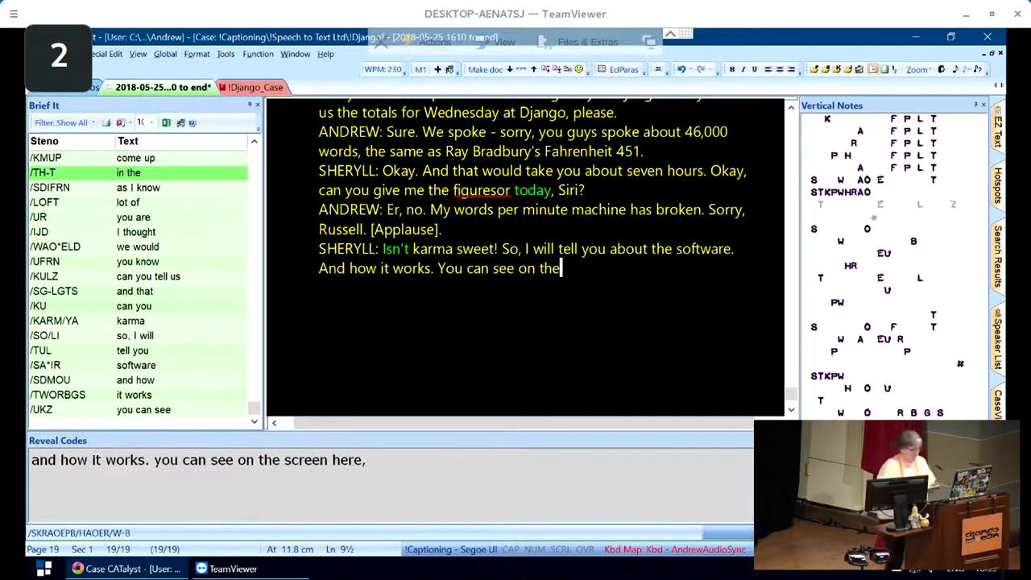
text(this se)
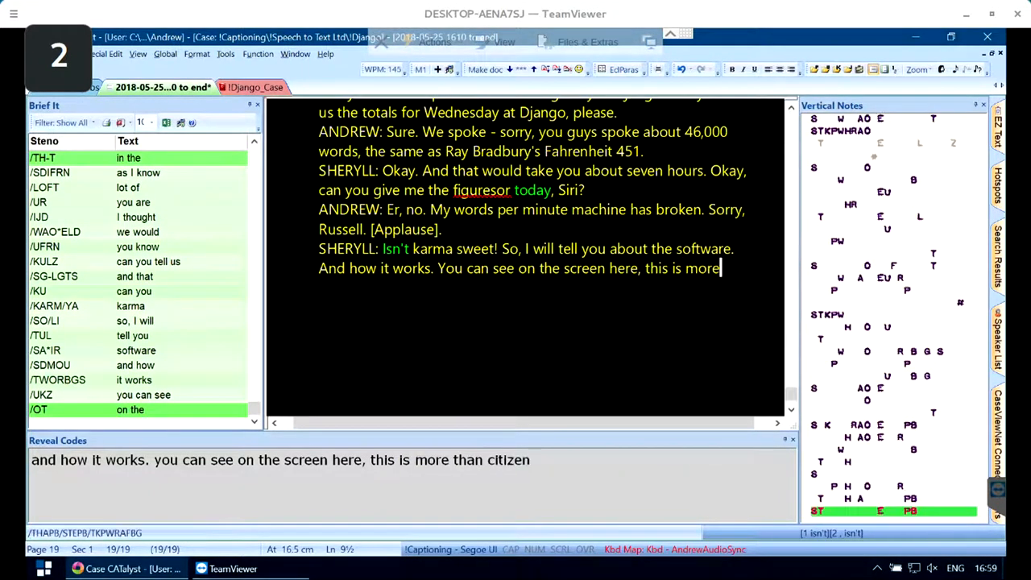
Caption the notebar, dictionary searching, adding a space and words thrown to screen within one second.
text(than stenographic software. If you see the bar on the left contains)
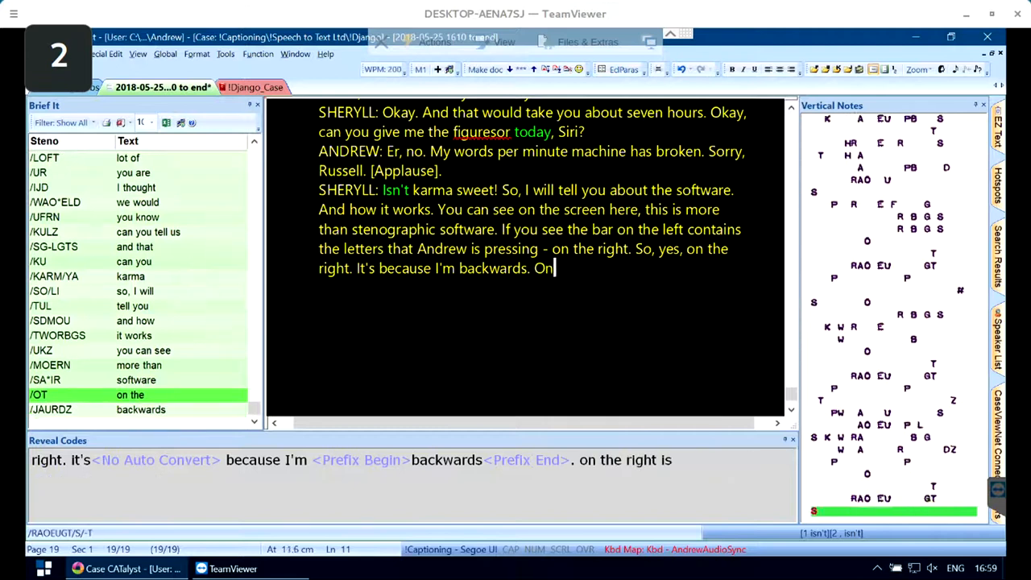
text(the notebar, and)
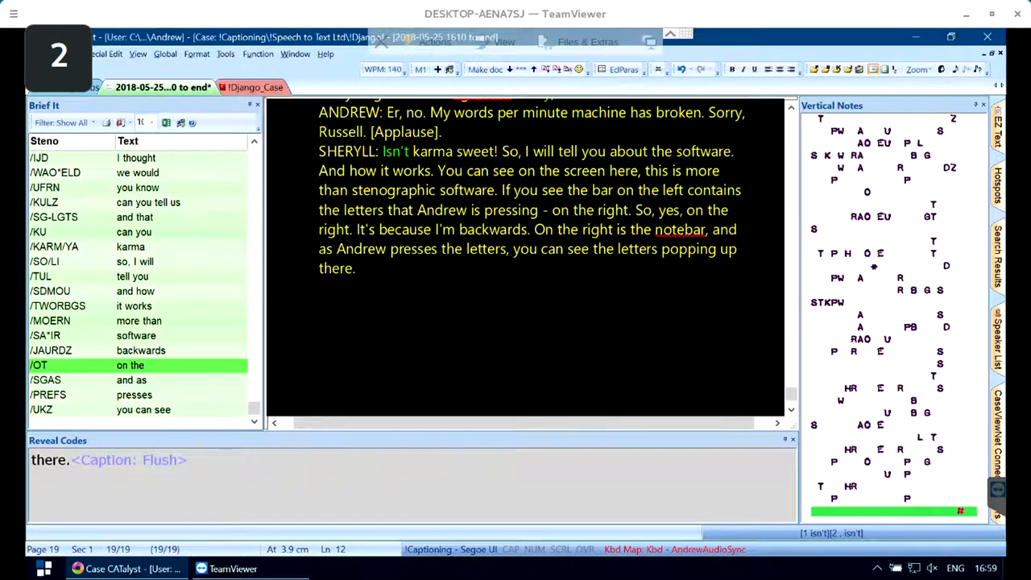
text(So, what it does, it puts the words up,)
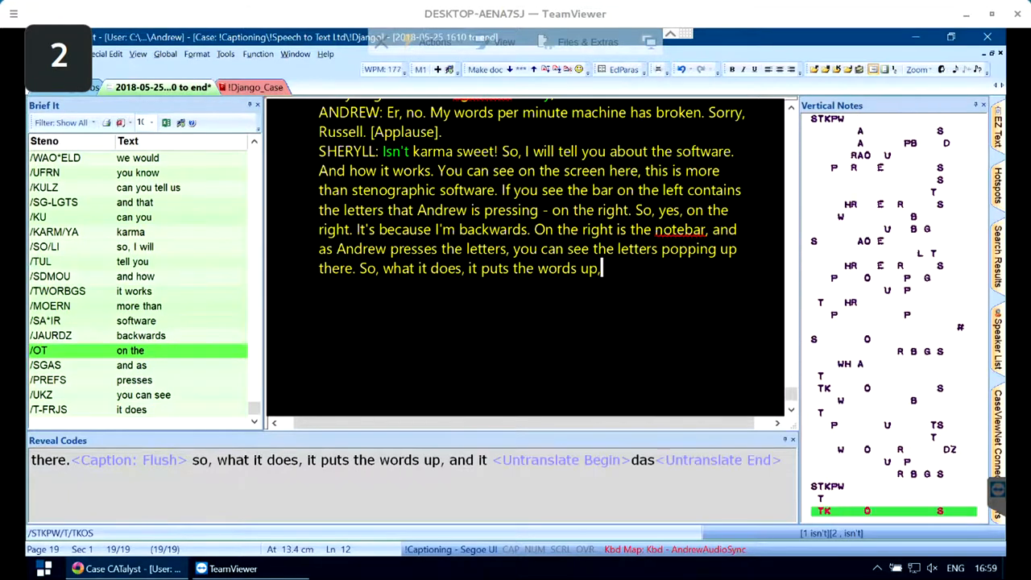
text(and it does by searching the database dictionary for the longest matches of a group of letters, and prints)
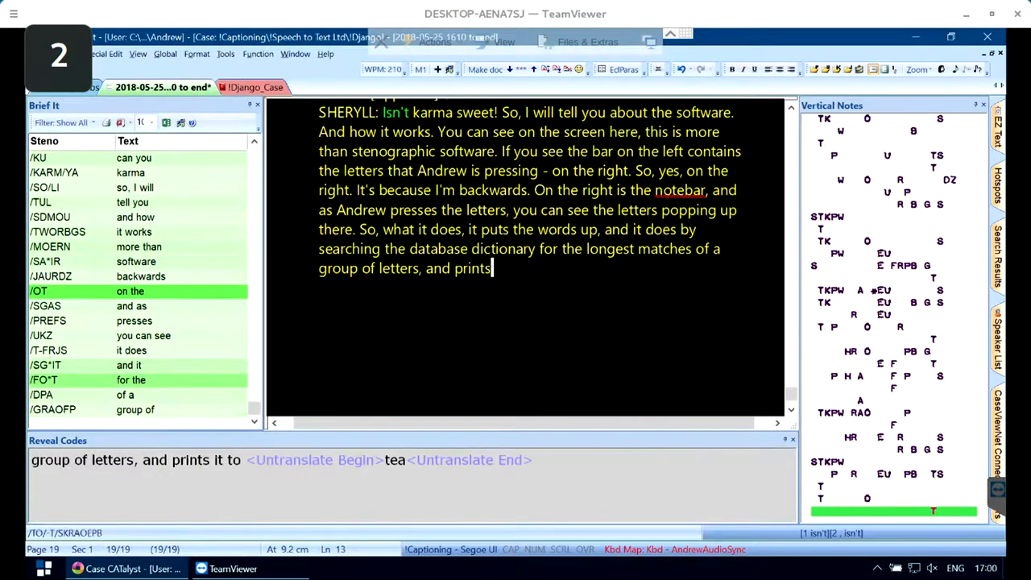
text(it to the screen, and then adds a space)
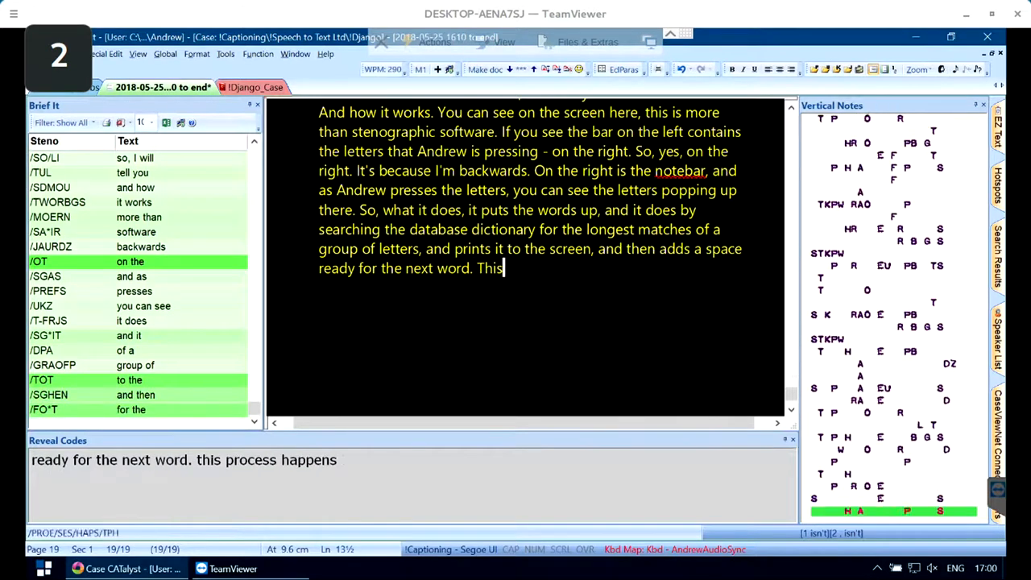
text(process happens in the space of one)
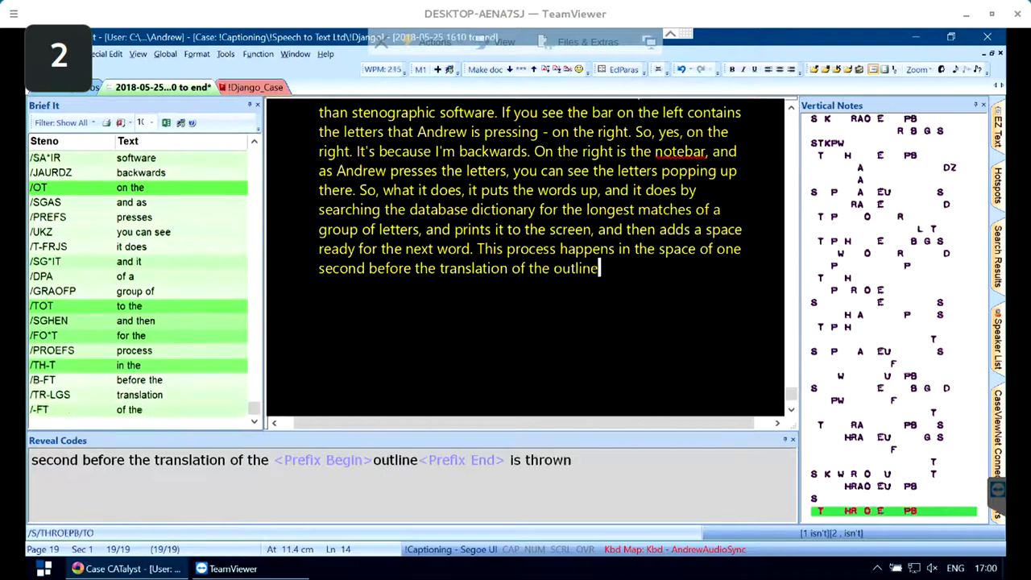
text(is thrown to screen.)
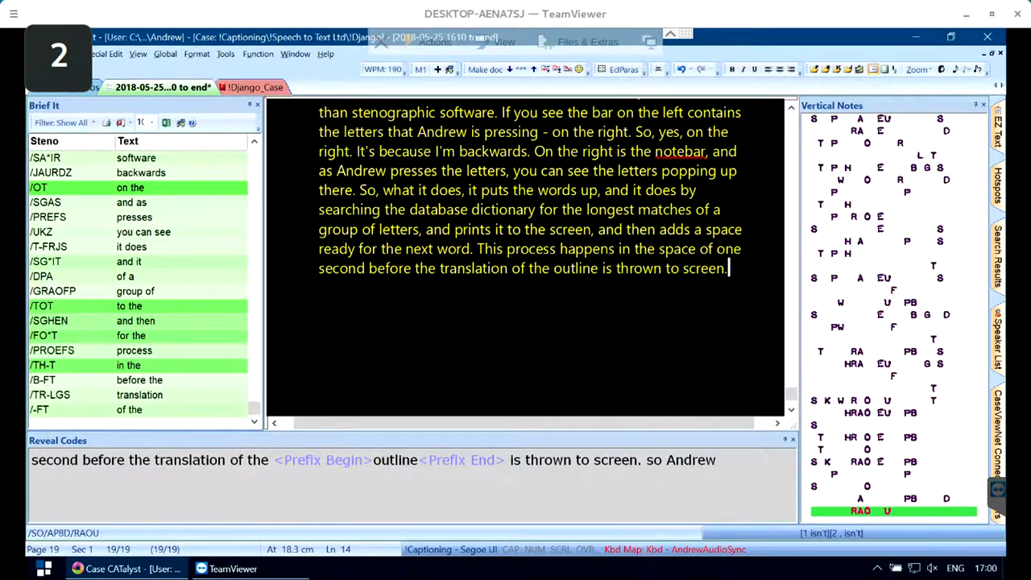
text(So Andrew will input a word, and, within a second, it's thrown to)
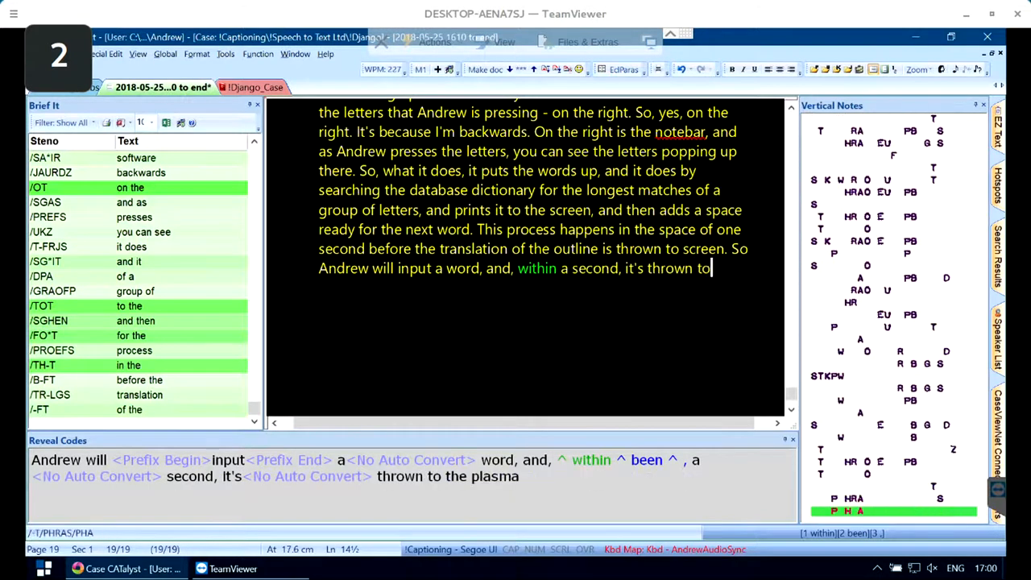
Caption the plasma screens, speeds beyond 300 words and the captioners' preferred talks with laughter.
text(plasma screens on the left and right of the staining. So, if you look)
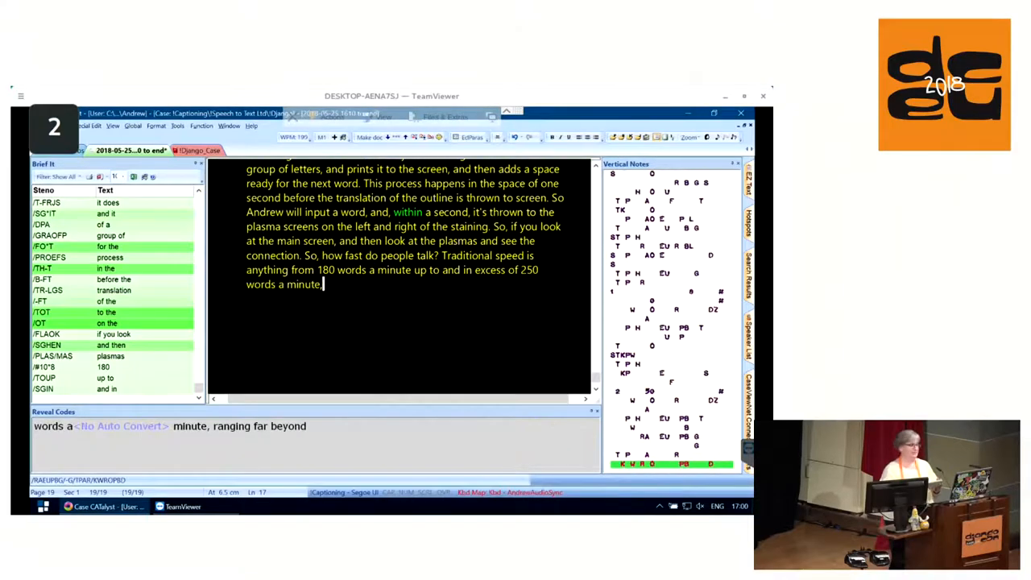
text(ranging far beyond 300 a)
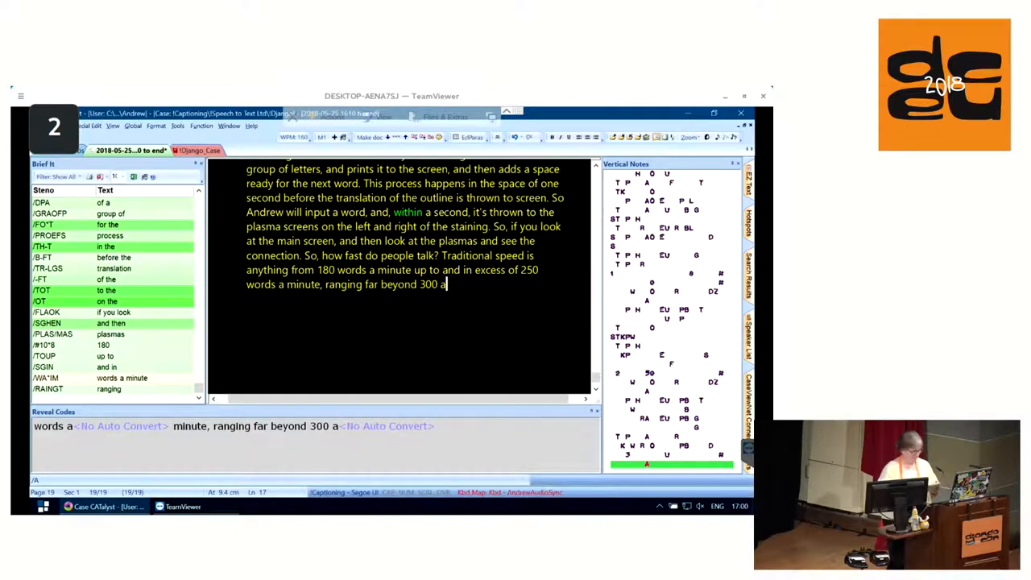
text(words a minute on)
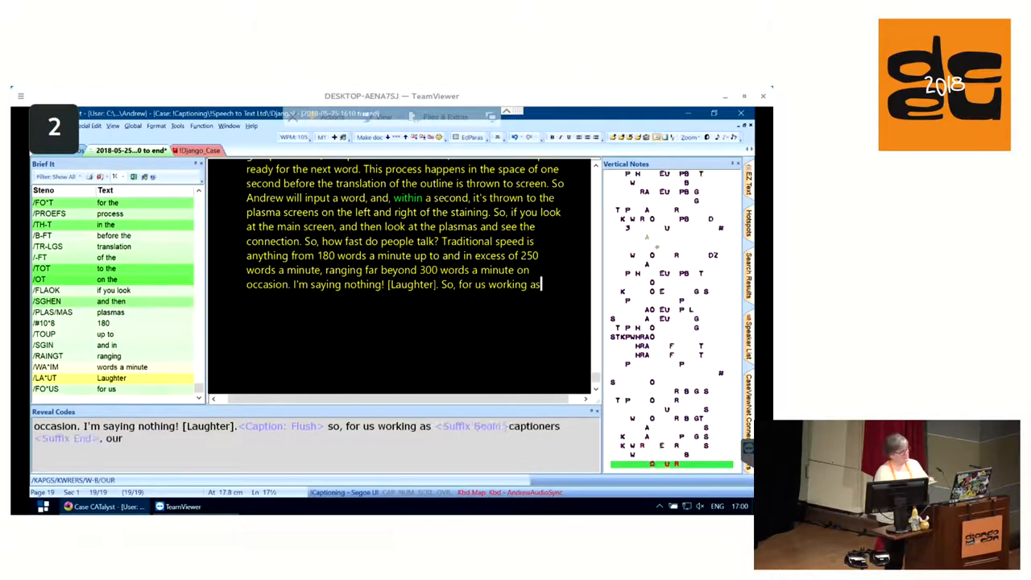
text(captioners, our preference is that the best talks are always fro)
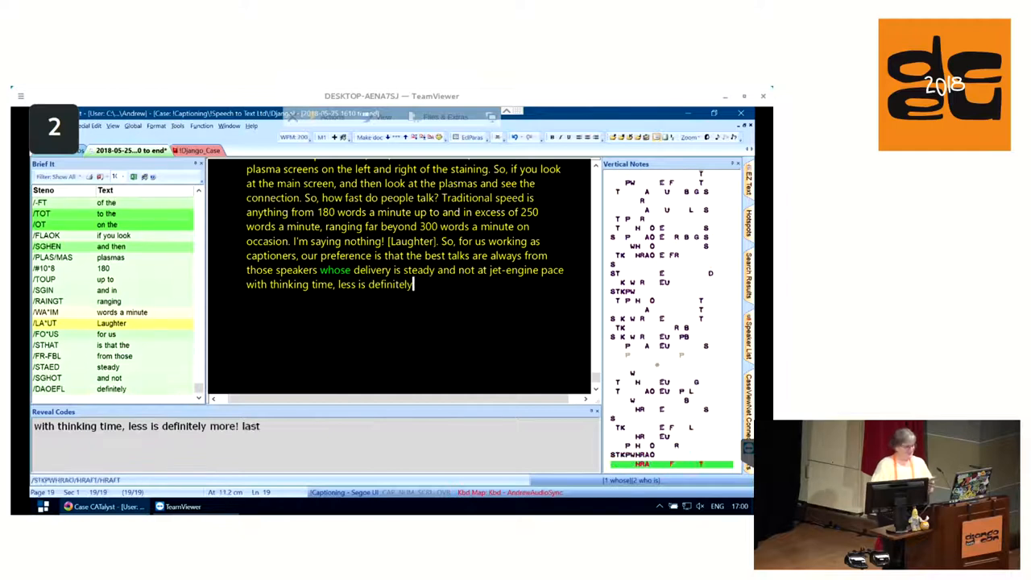
text(more! [Laughter]. So we)
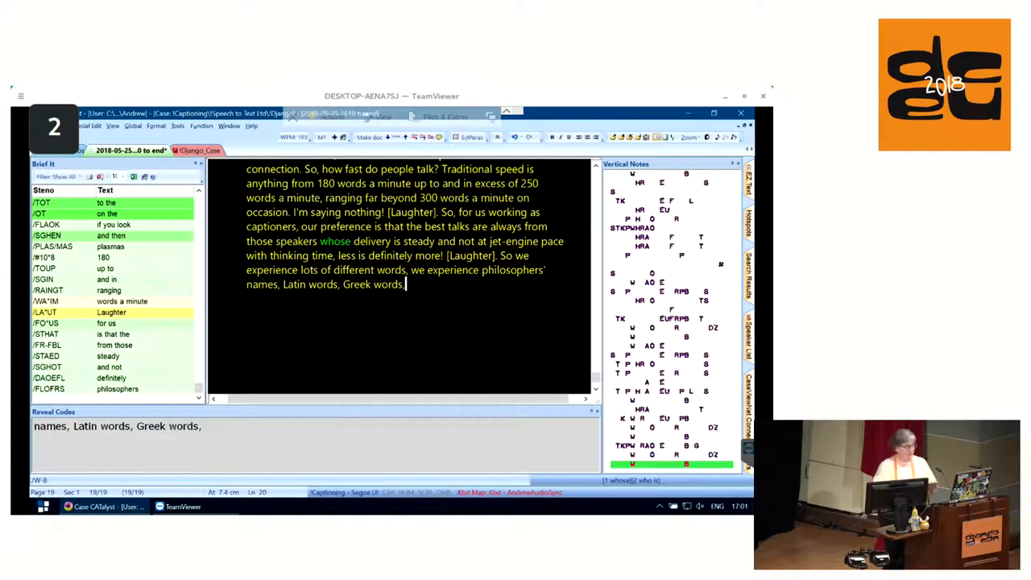
Caption the plea about double underscores in the Django codebase and the "Thank you!".
text(double underscores - which me)
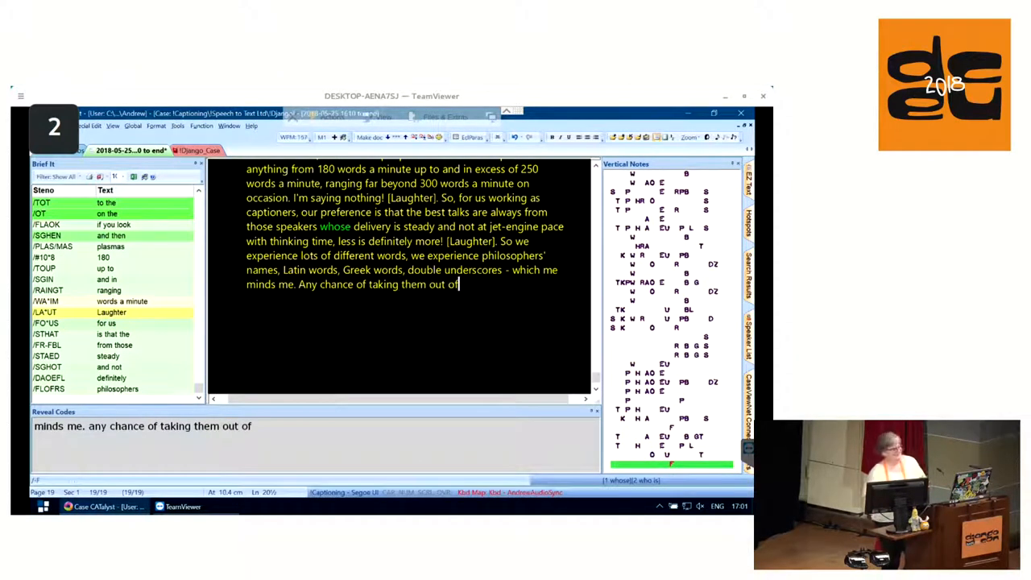
text(Django codebase)
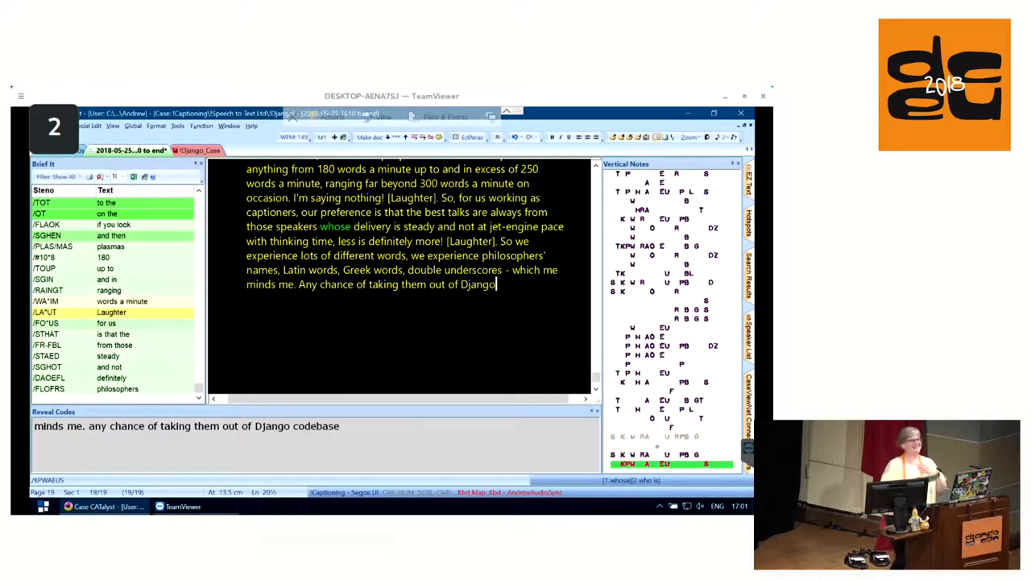
text(codebase? It would make our lives so much easier.)
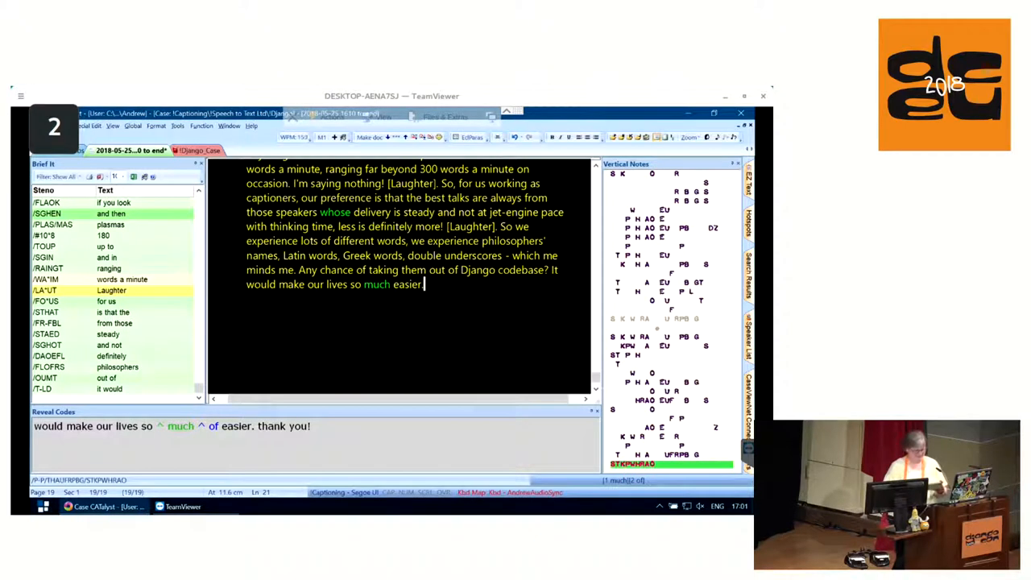
text(Thank you!)
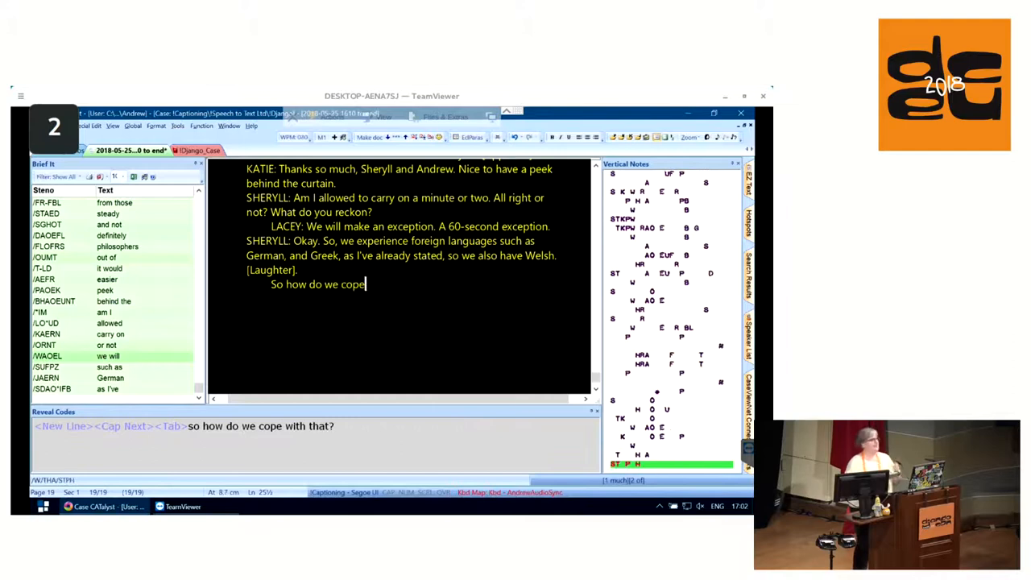
Caption the Welsh spoken, the Scottish Gaelic joke, the speakers' email and priming Andrew with Welsh.
text(with that? ...)
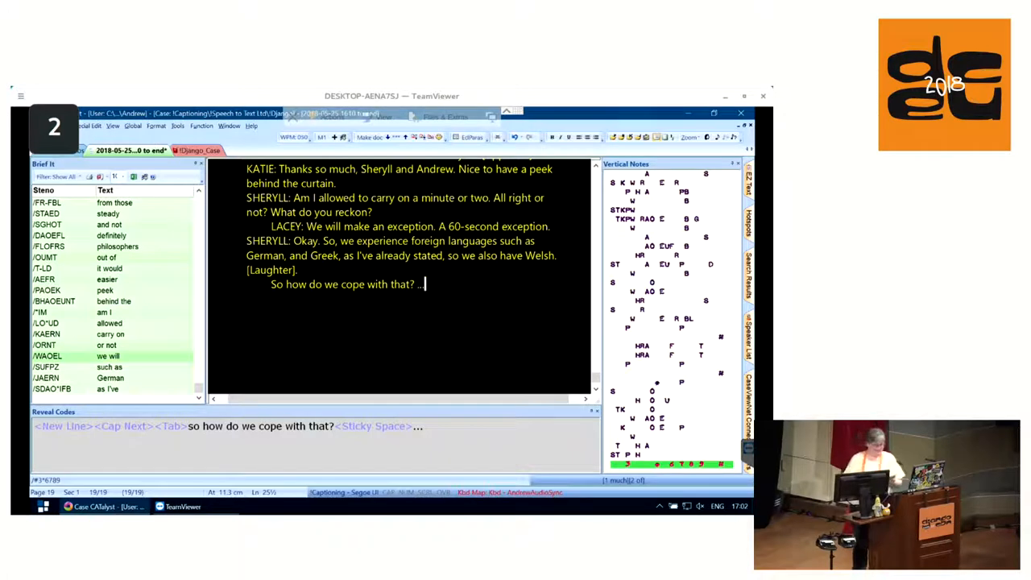
text([Welsh spoken].)
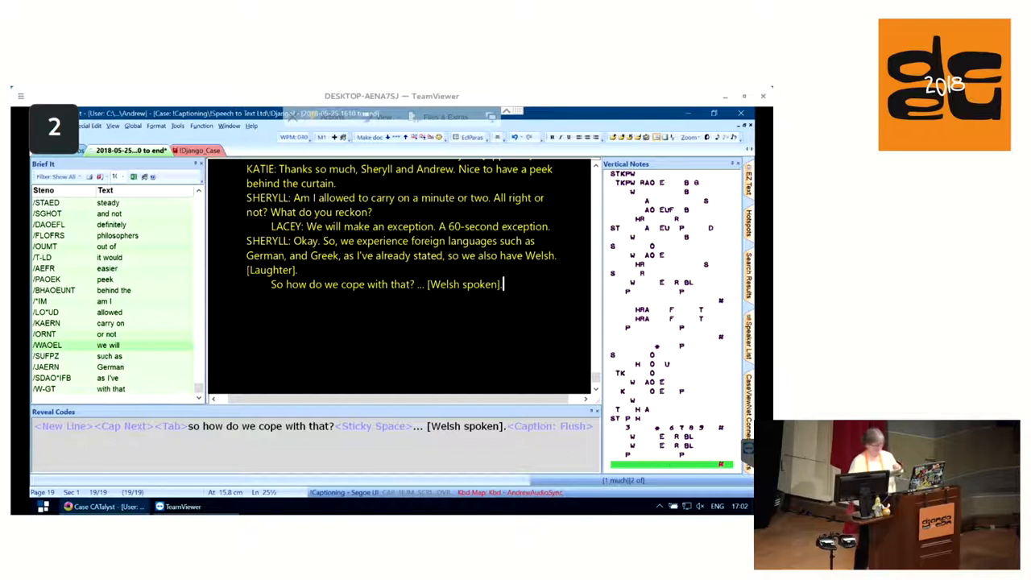
text([Laughter].)
text(As you will see, Andrew's Welsh is about)
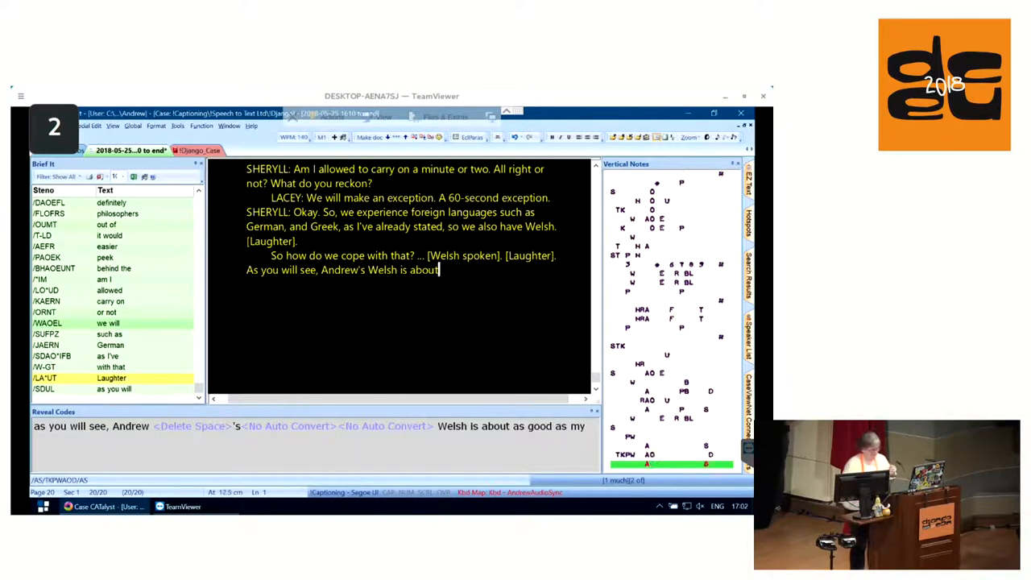
text(as good as my Scottish Gaelic! so)
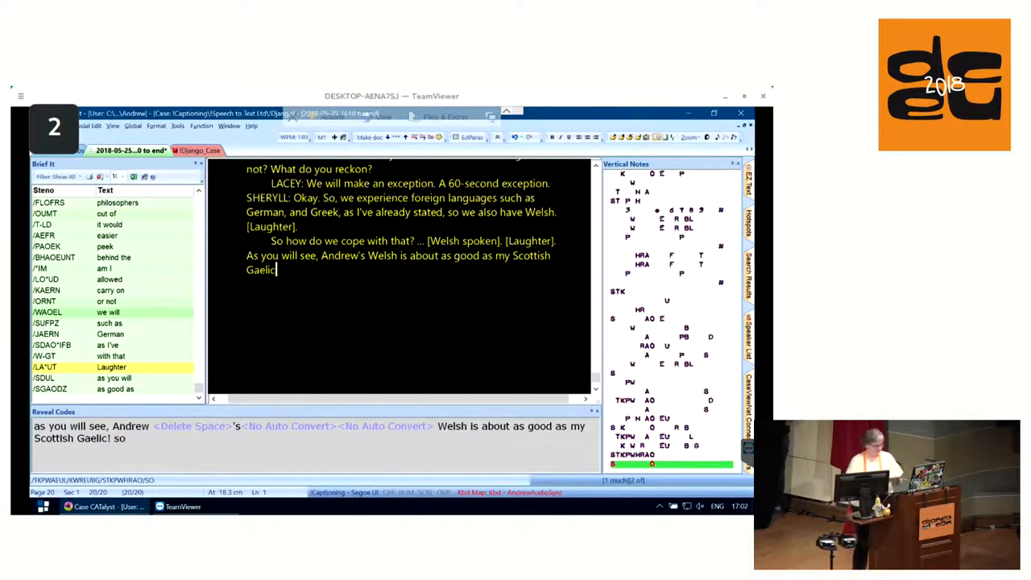
text(So you will know)
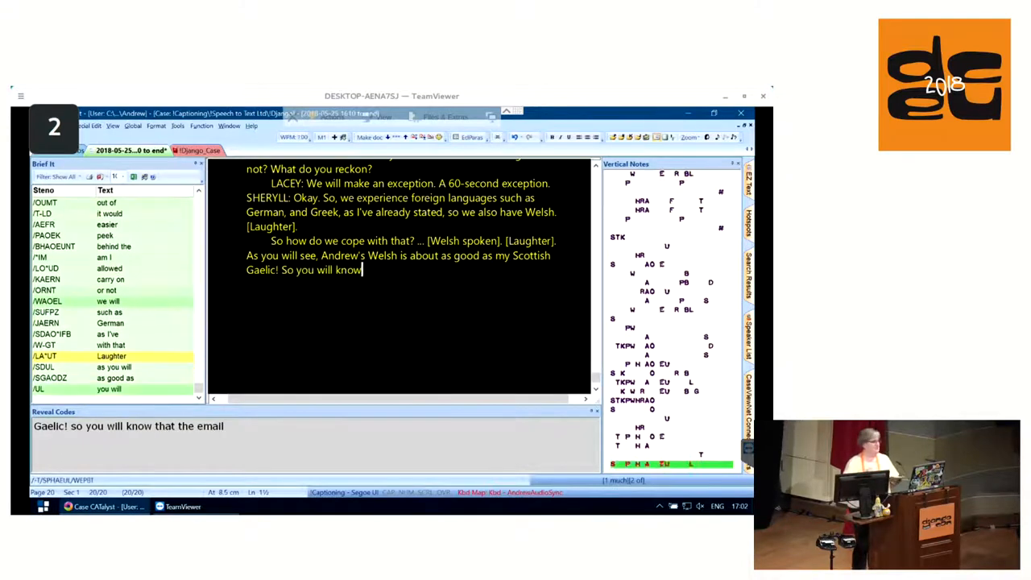
text(that the email went out to speakers)
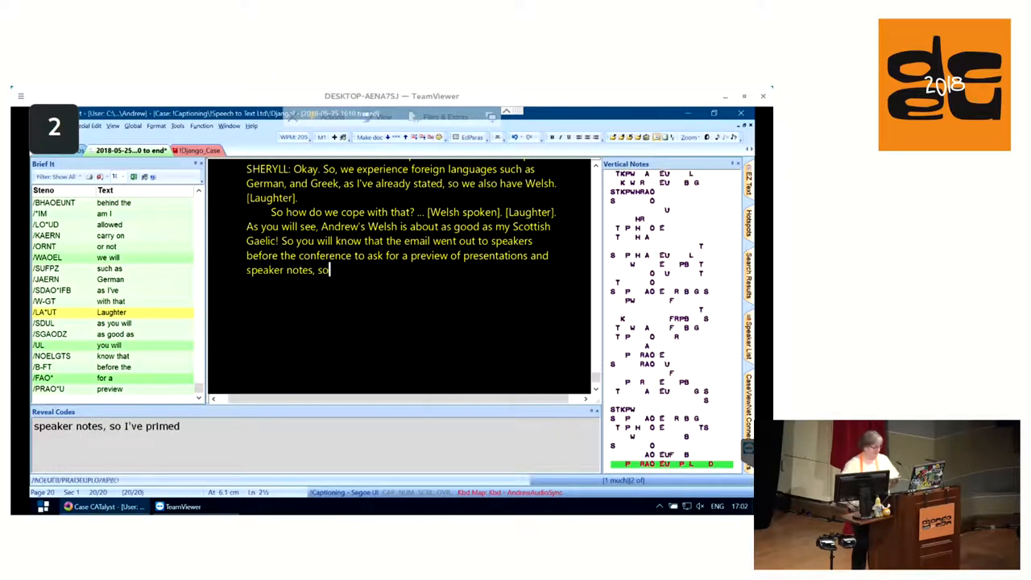
text(I've primed Andrew with the Welsh)
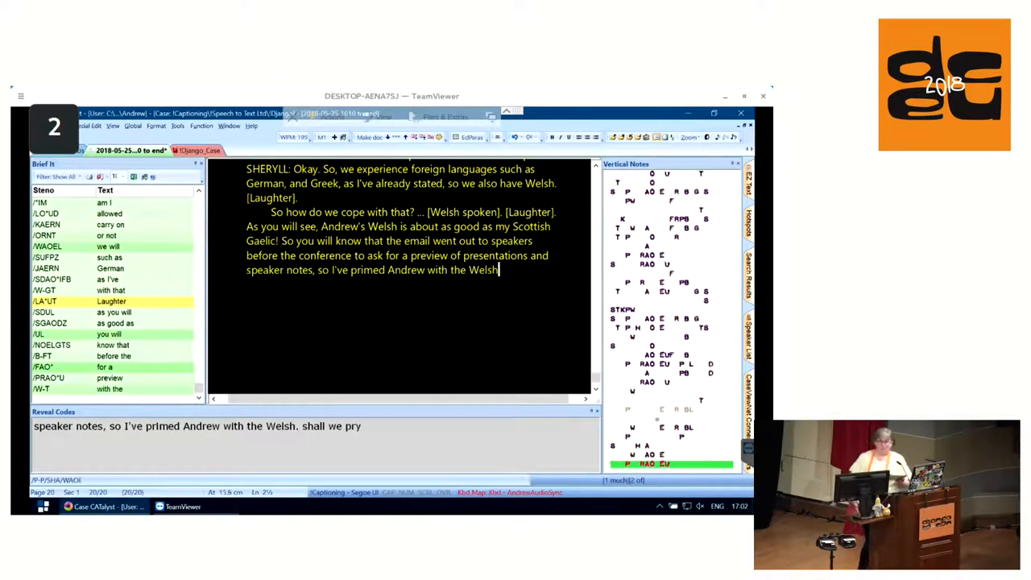
text(Shall we pry it again.)
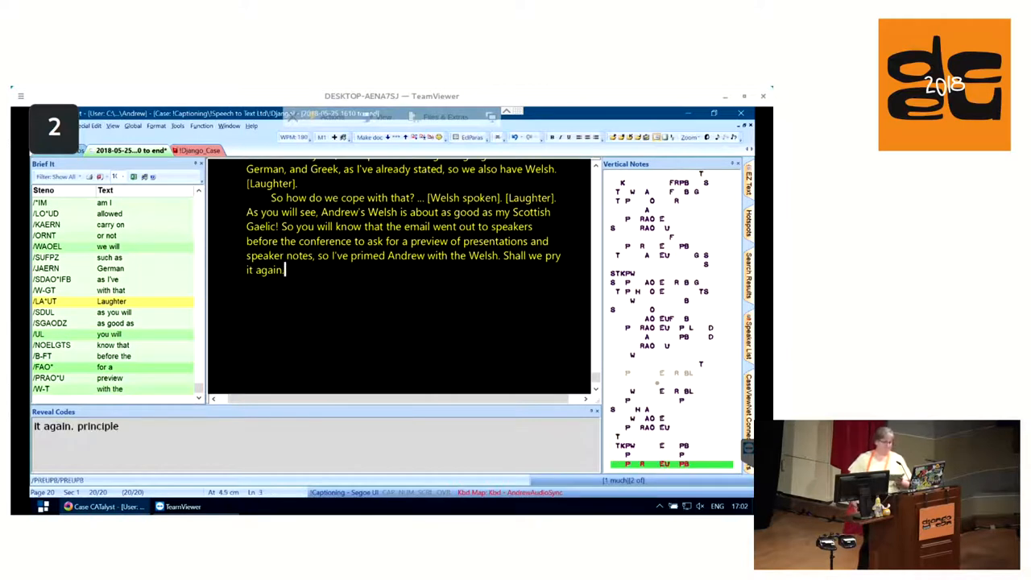
Caption "Prynhawn da pawb?" as good afternoon, "Sut wyt ti?" and the preinformation helping captioners be accurate.
text(Prynhawn da pawb?)
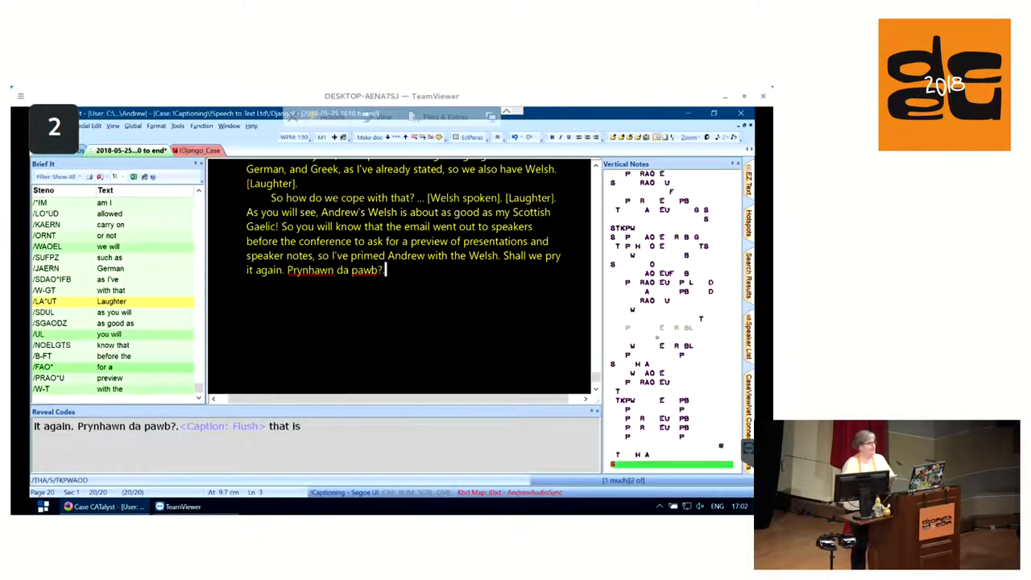
text(That is good afternoon)
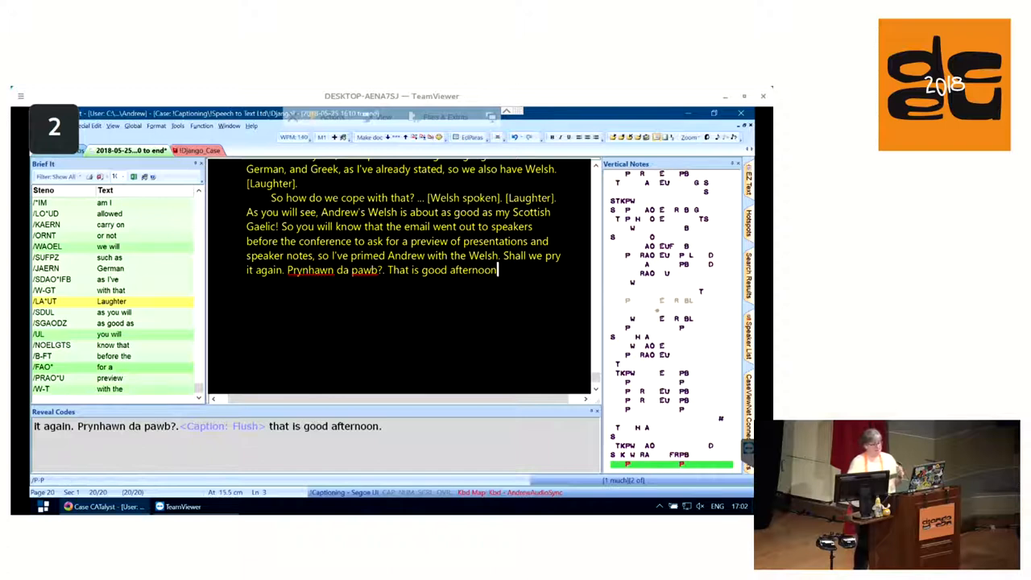
text(Sut wyt ti?. How are you? Croy Croy Heidelberg. Welcome to Heidelberg. So,)
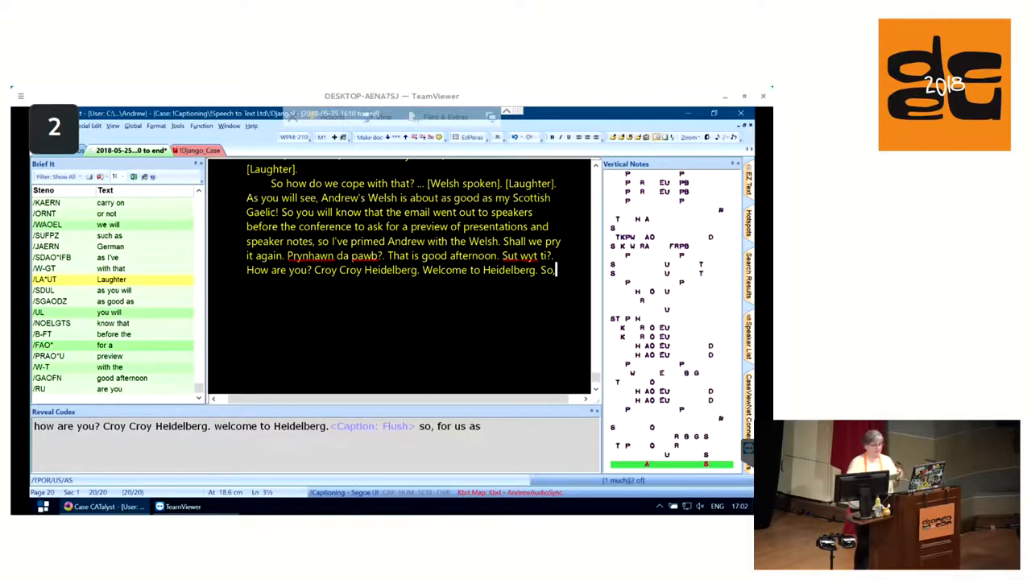
text(for us as)
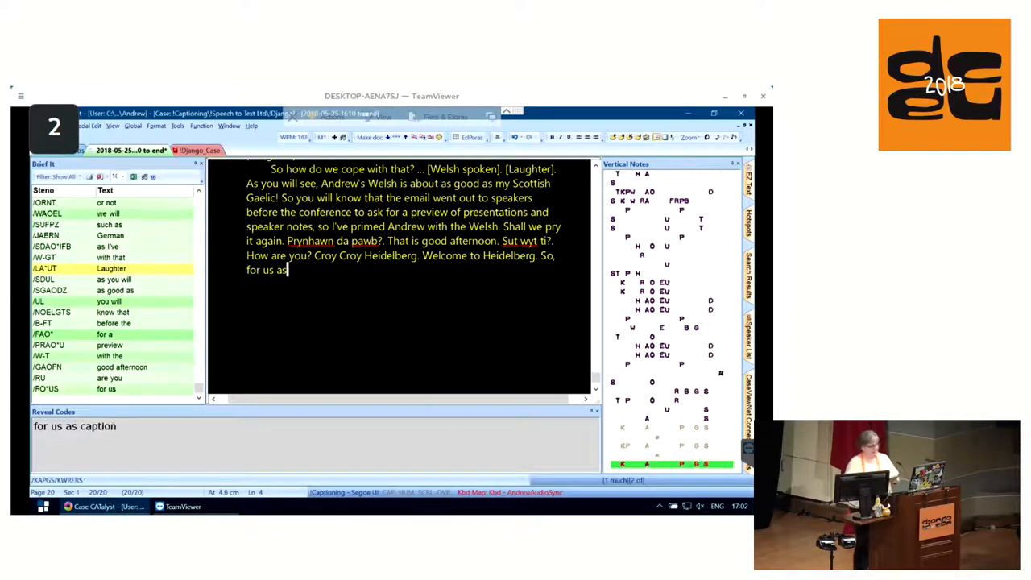
text(captioners, the preinformation nation our lives easier,)
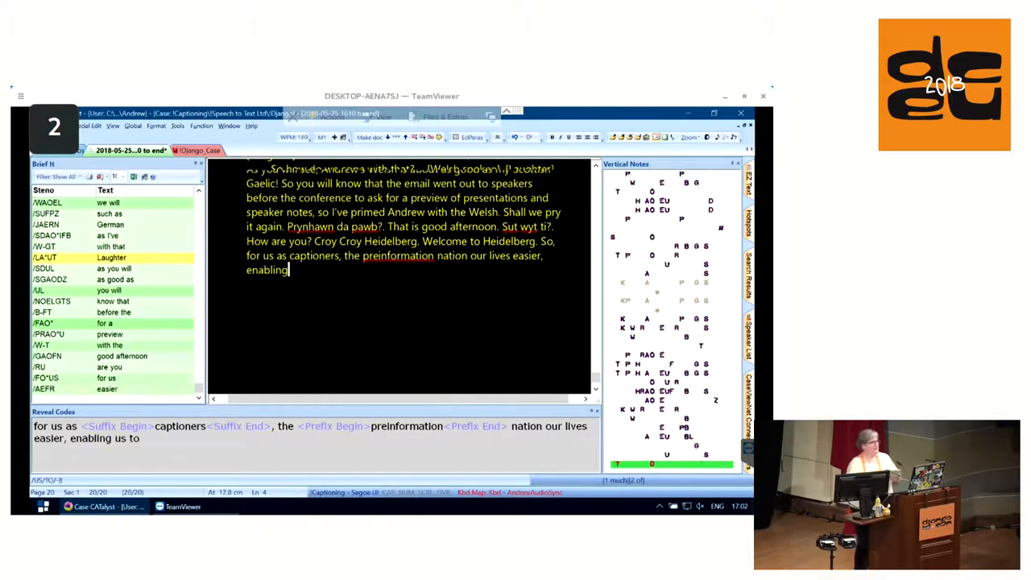
text(us to be accurate and)
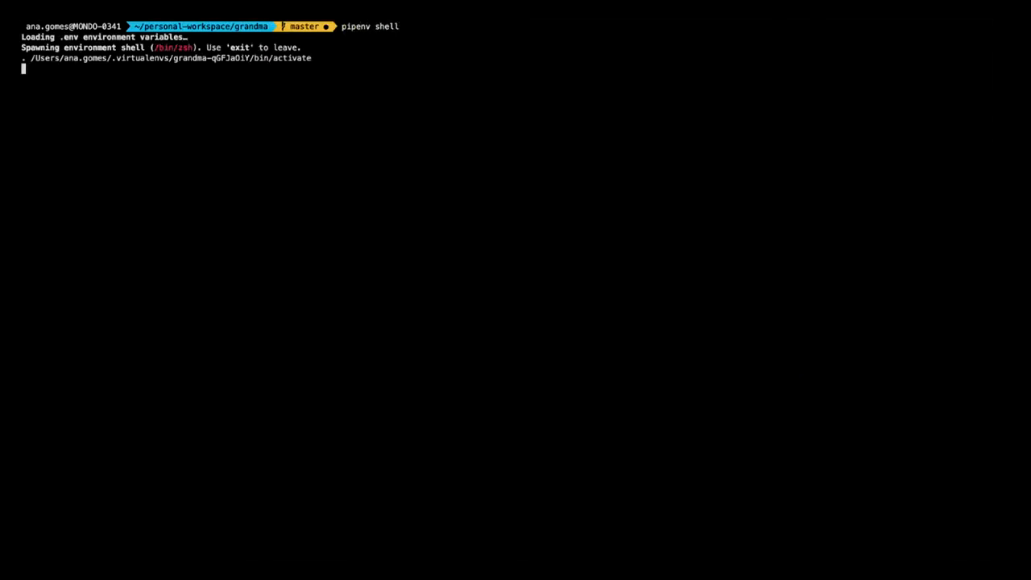
Run the git status alias, list the tests folder with tree, and begin the pytest command.
text(sou)
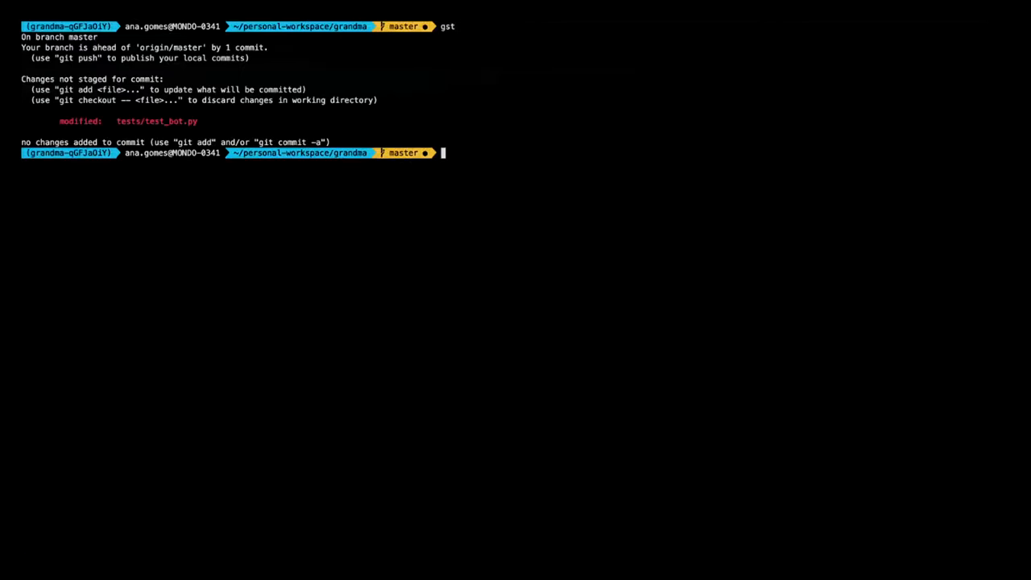
text(tree test)
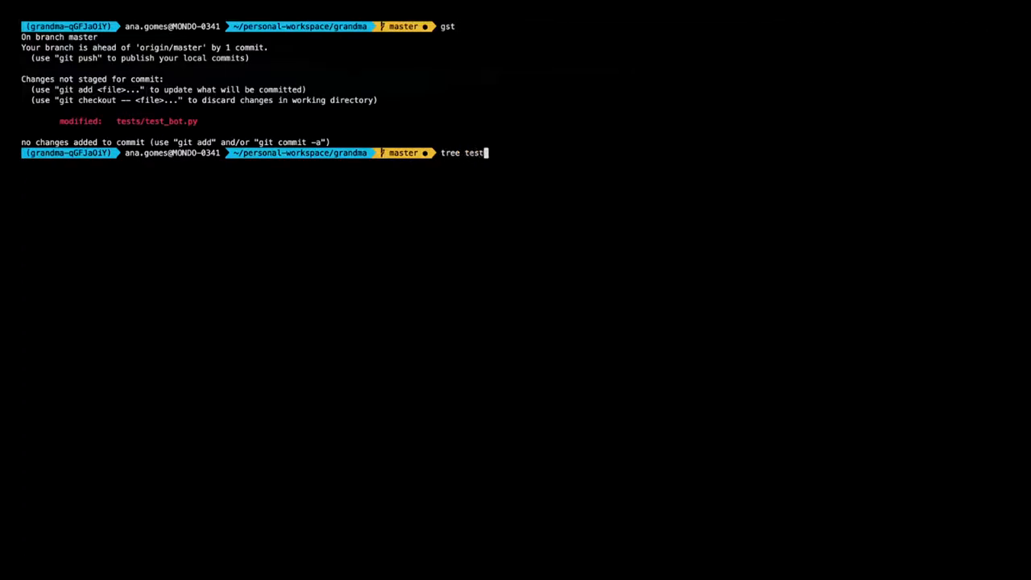
key(Enter)
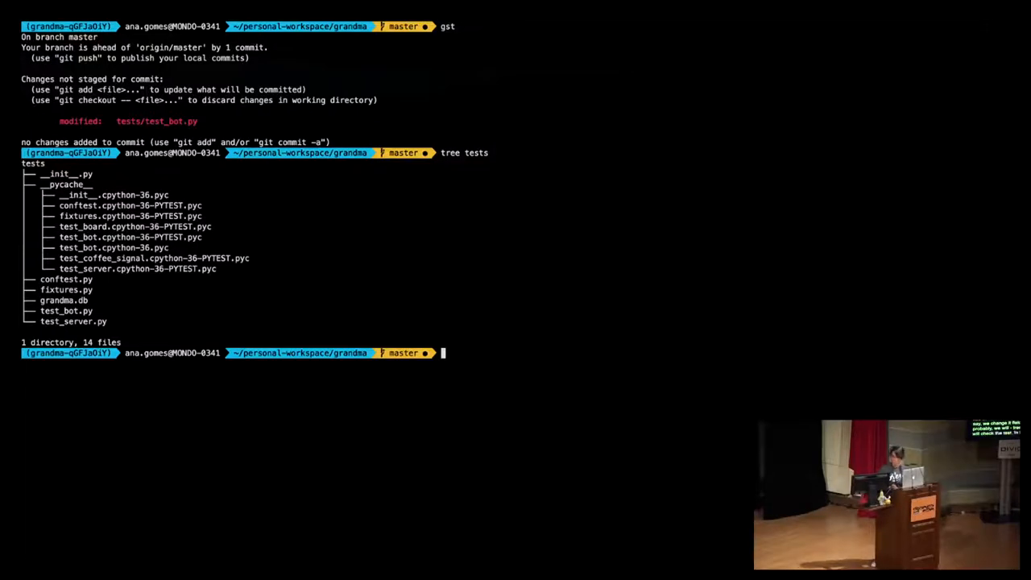
text(pytest)
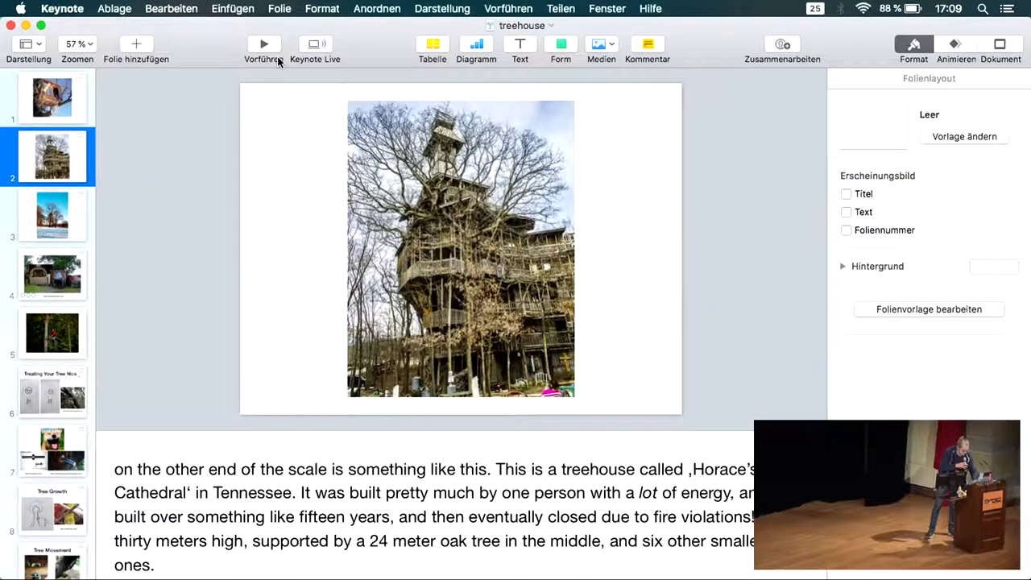
Return to the deck's opening slide with the small wooden treehouse photo and its notes.
click(51, 96)
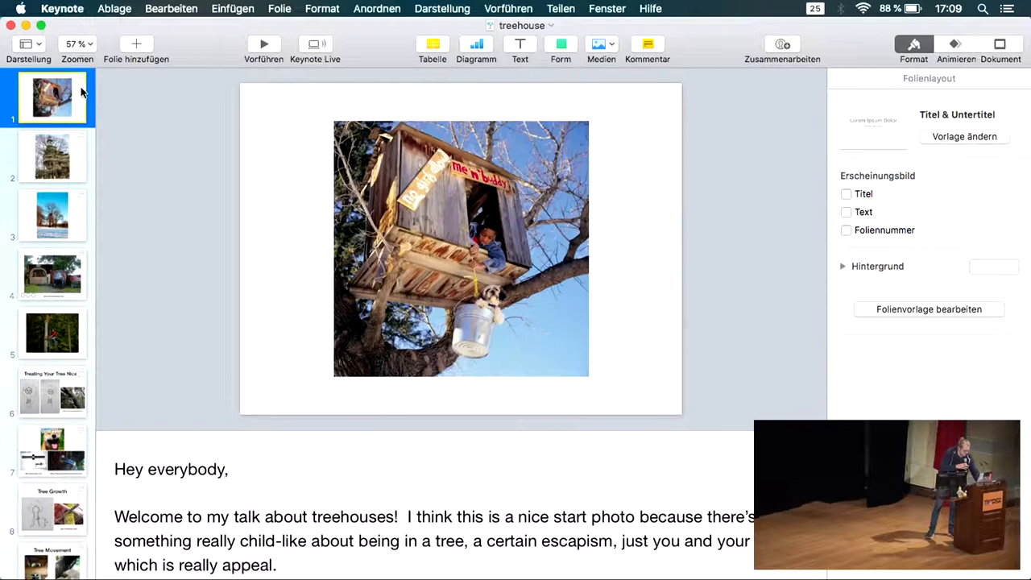
click(261, 44)
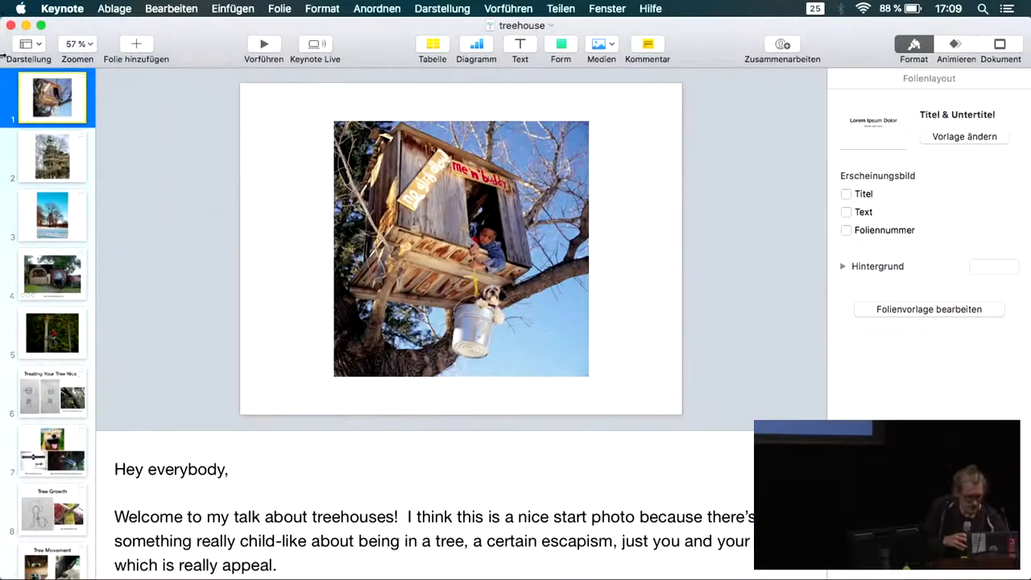
Step through slides 2 and 3 to reach slide 4, Sam's Treehouse with the plane interior photo.
click(52, 154)
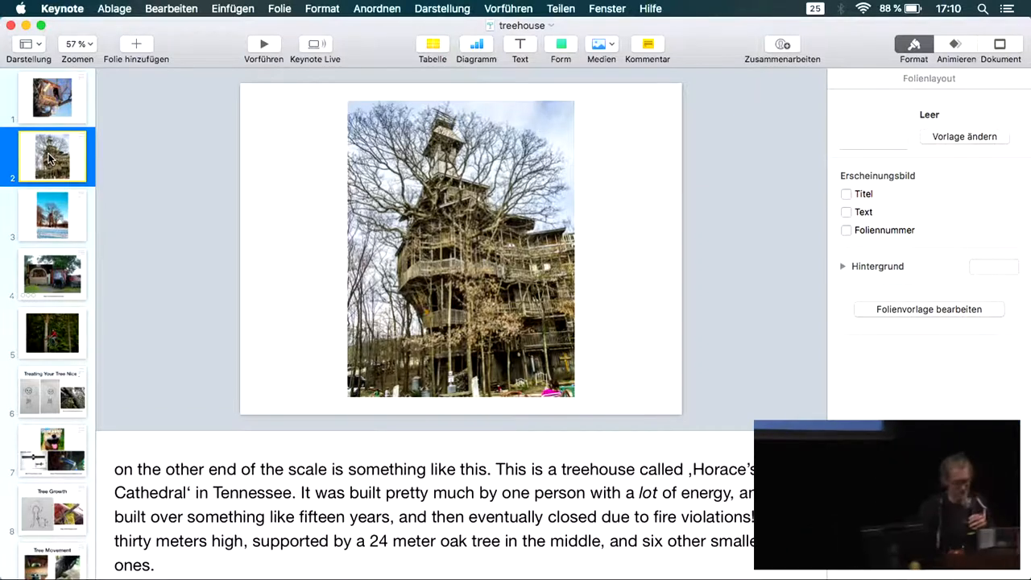
click(51, 216)
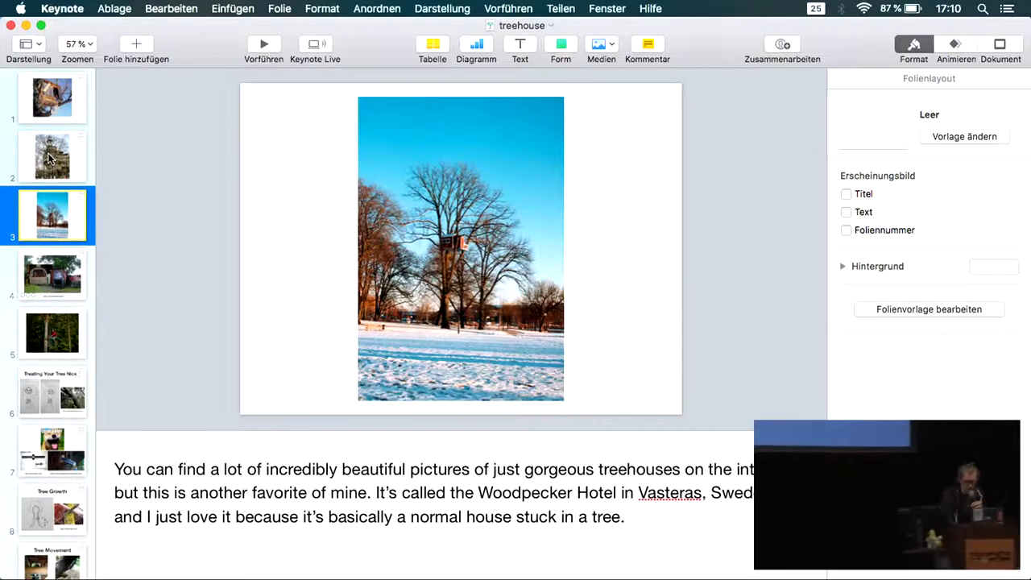
click(51, 274)
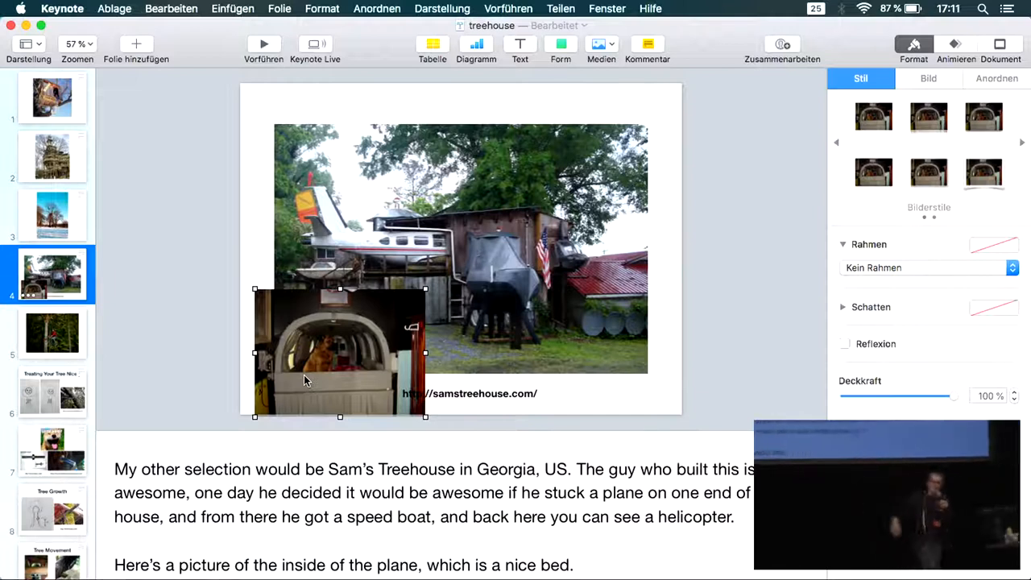
mouse_move(191, 351)
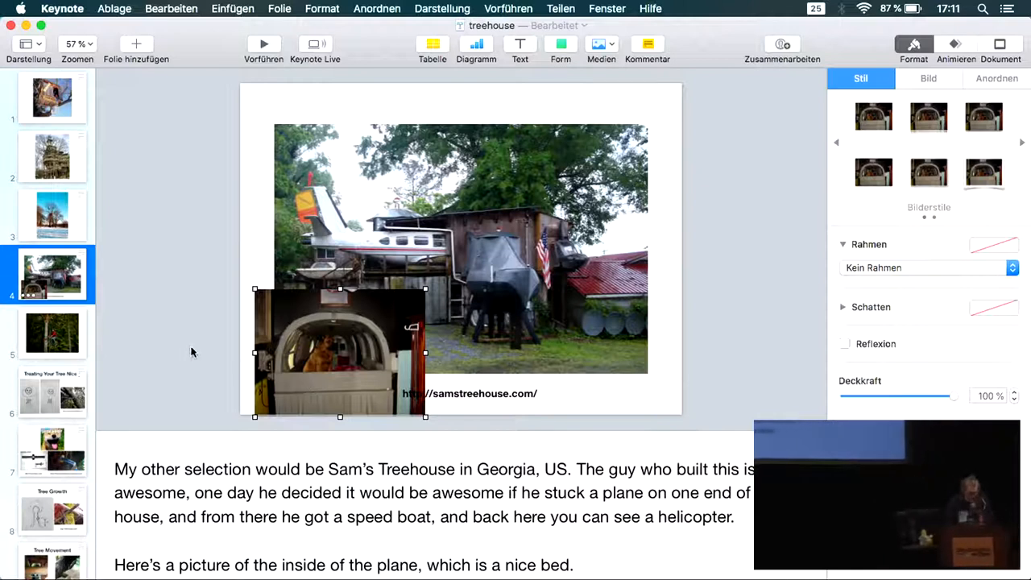
Show slide 5, the cyclist on a high-wire among forest trees.
click(51, 332)
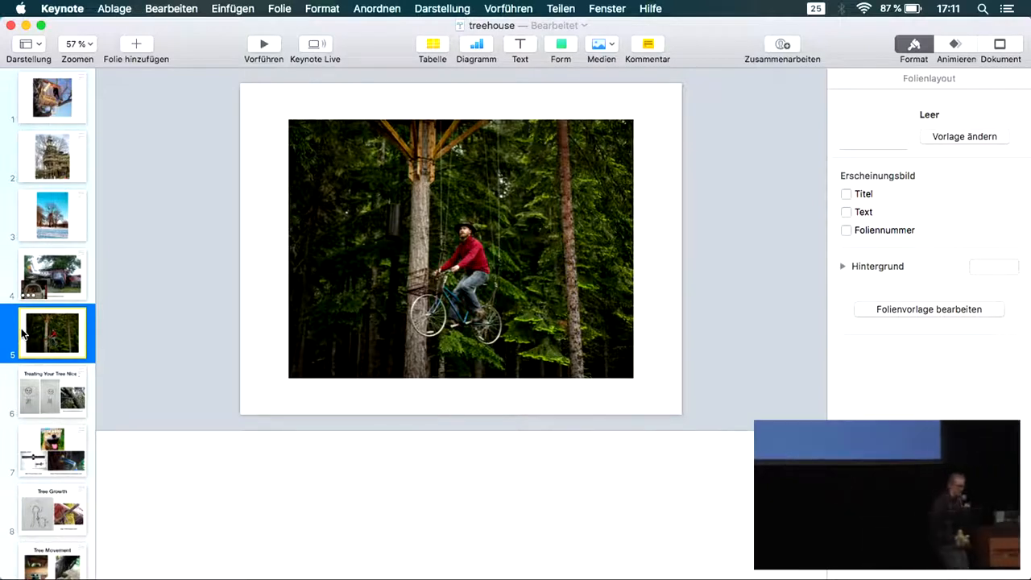
mouse_move(39, 362)
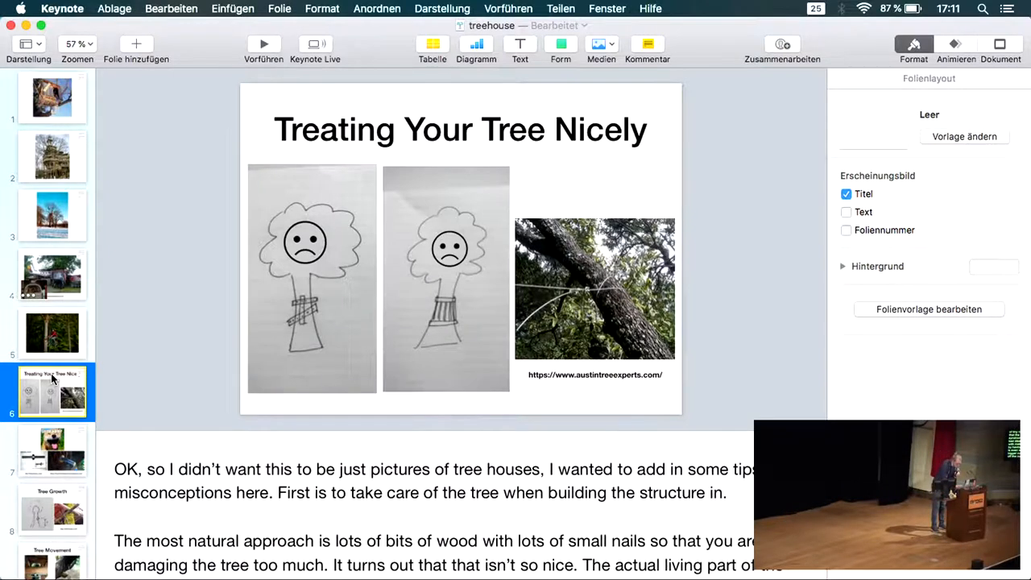
Show slide 7 with the SUPER HAPPY dog and Garnier Limb bolt photos.
click(52, 451)
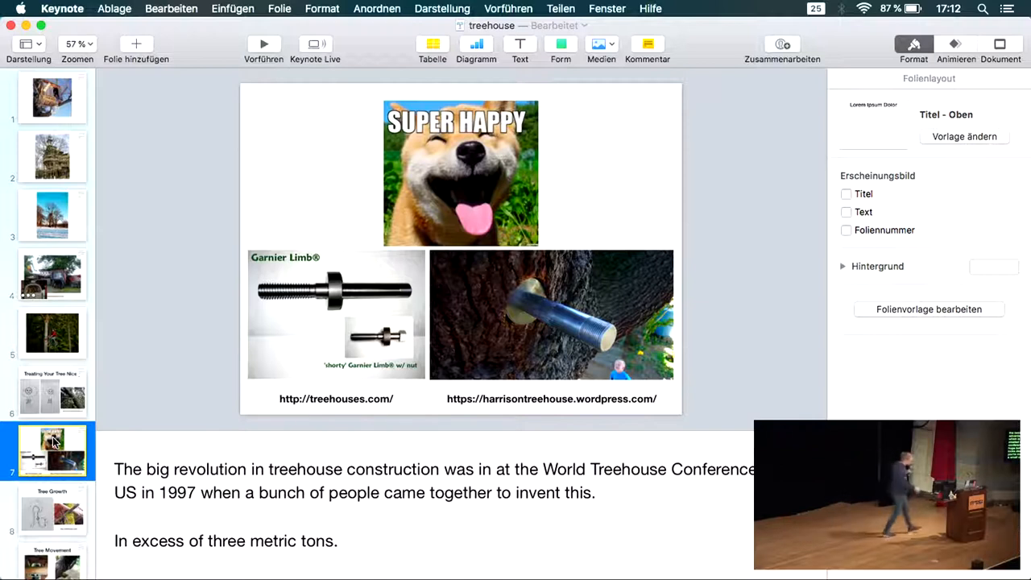
Show slide 8 'Tree Movement' with its two tree-attachment photos and notes.
click(55, 517)
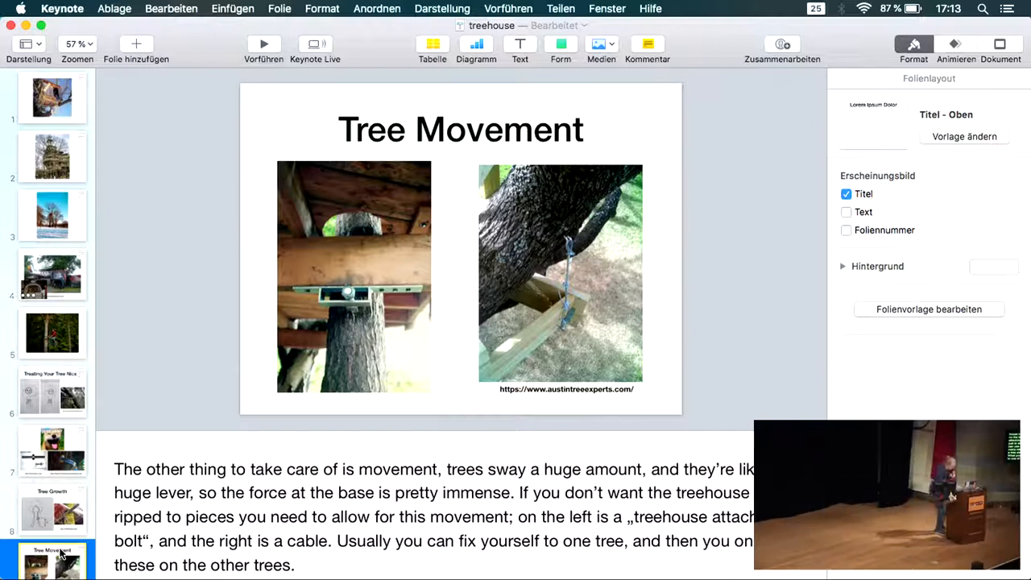
Move on from Tree Movement to the following slide in the navigator.
scroll(down, 3)
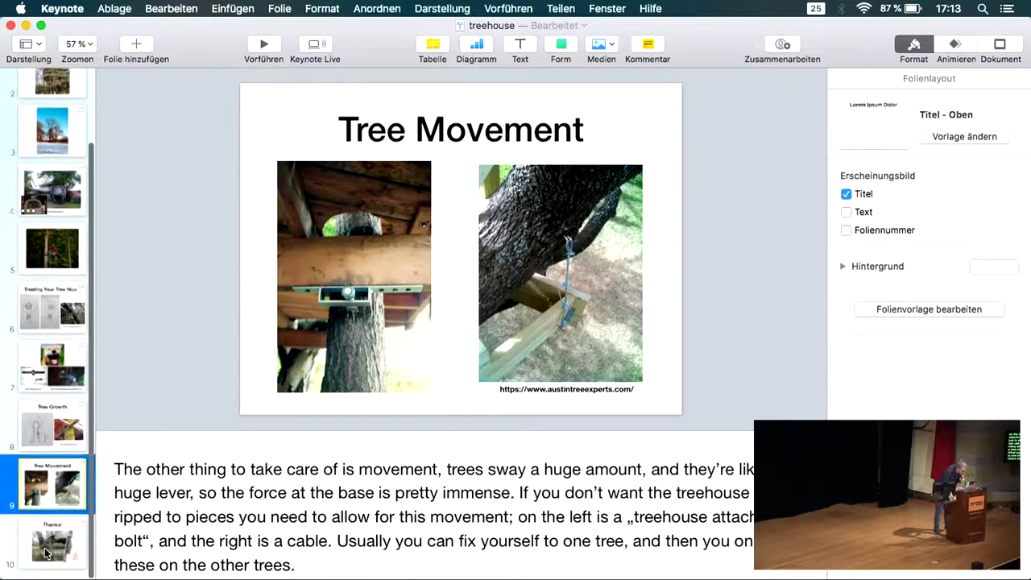
click(50, 546)
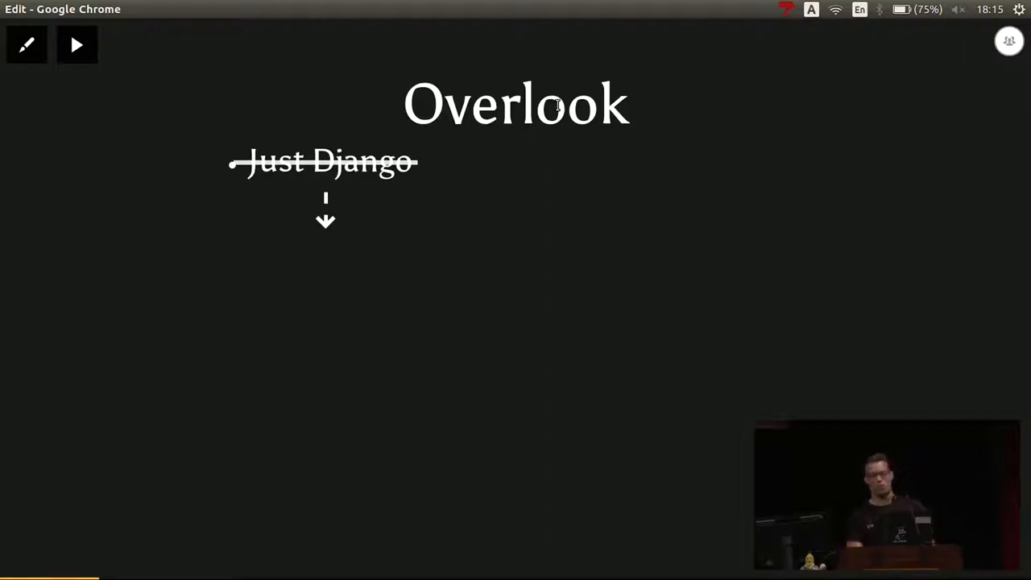
Reveal the DRF + React stack list with the red 'here' arrow on Overlook.
key(Right)
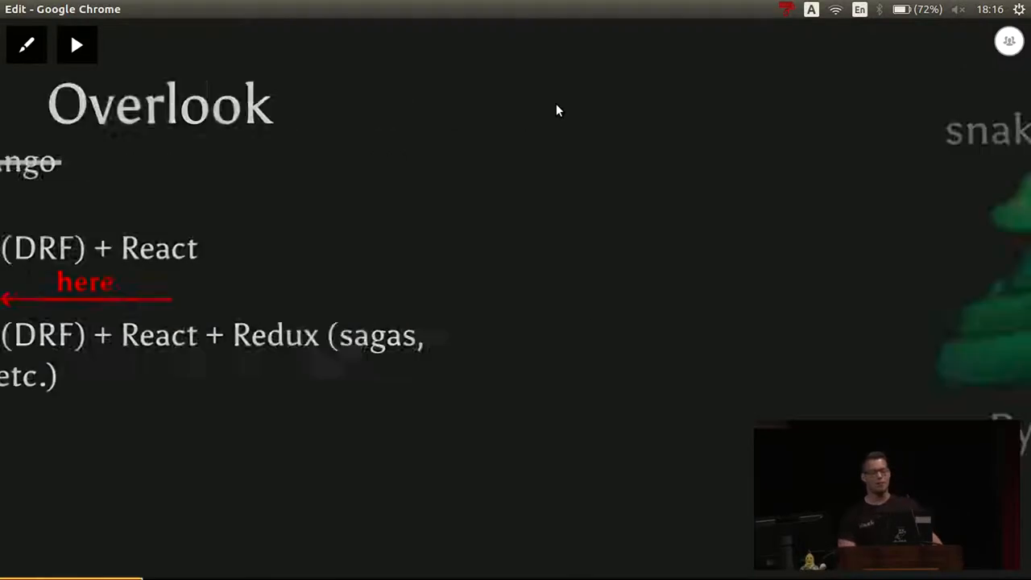
key(Right)
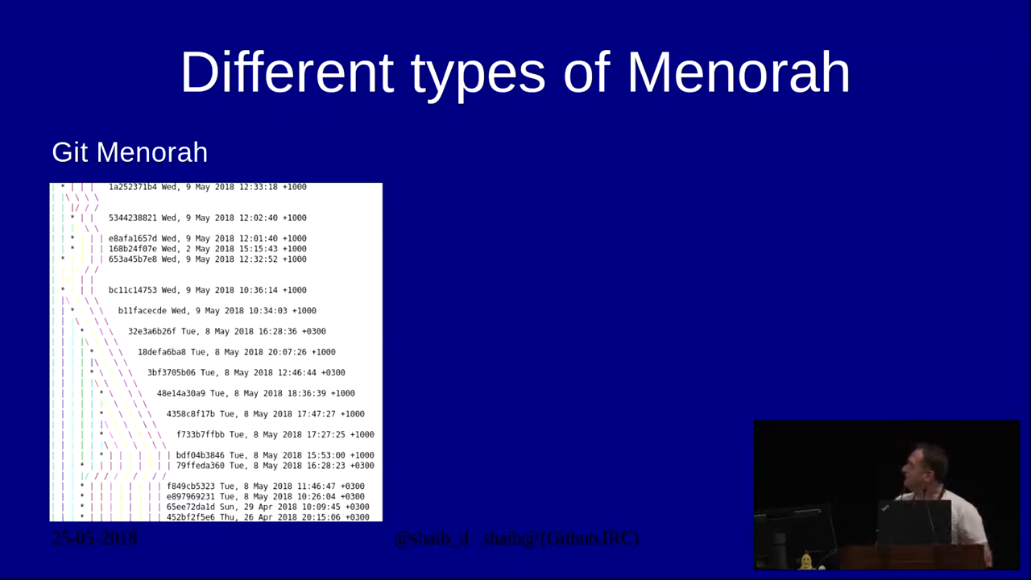
Advance to the 'Why do we need the history?' title slide.
key(Right)
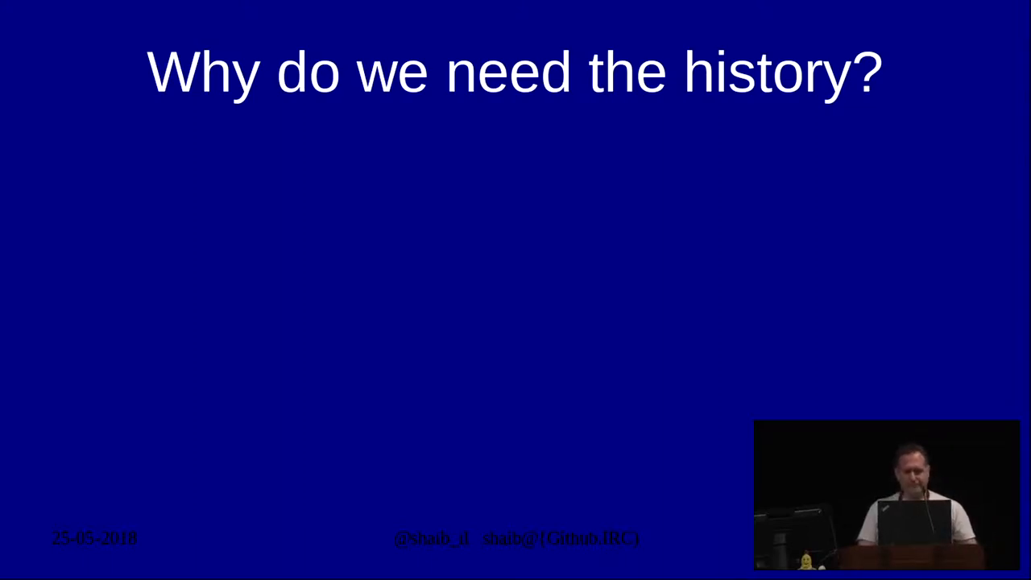
Advance to 'What is wrong with this picture?' with the Git Menorah graph.
key(Right)
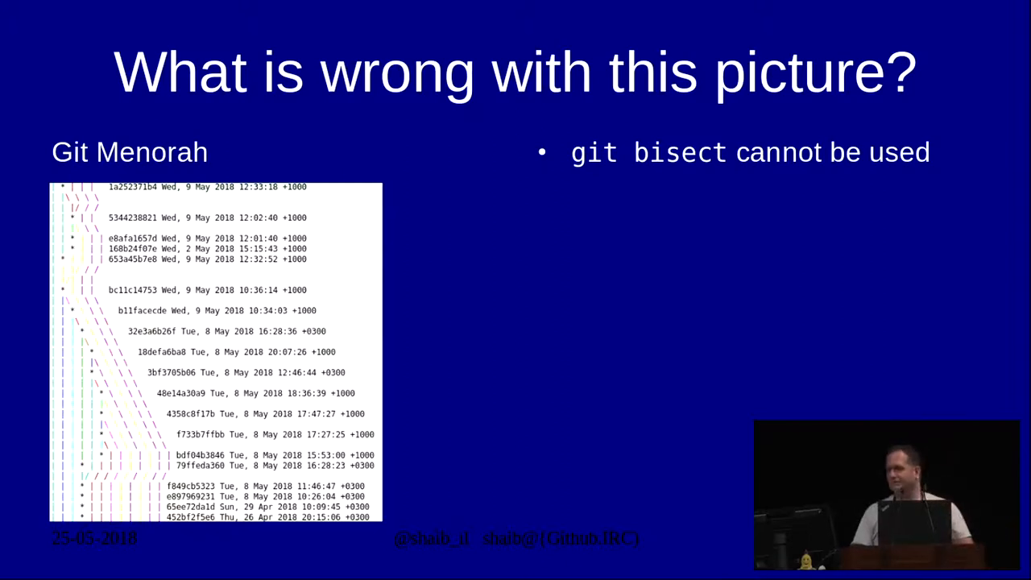
key(Right)
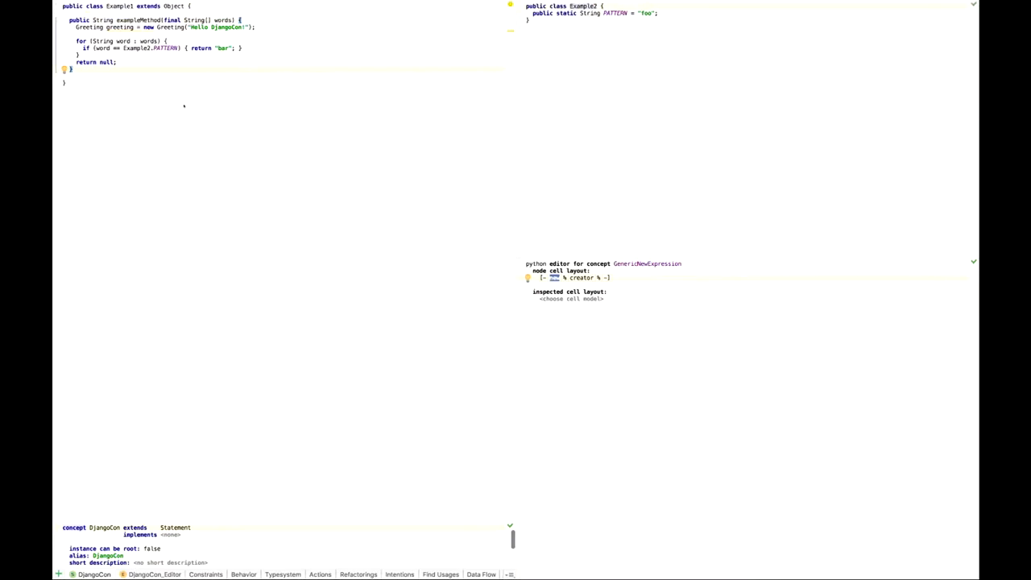
mouse_move(196, 84)
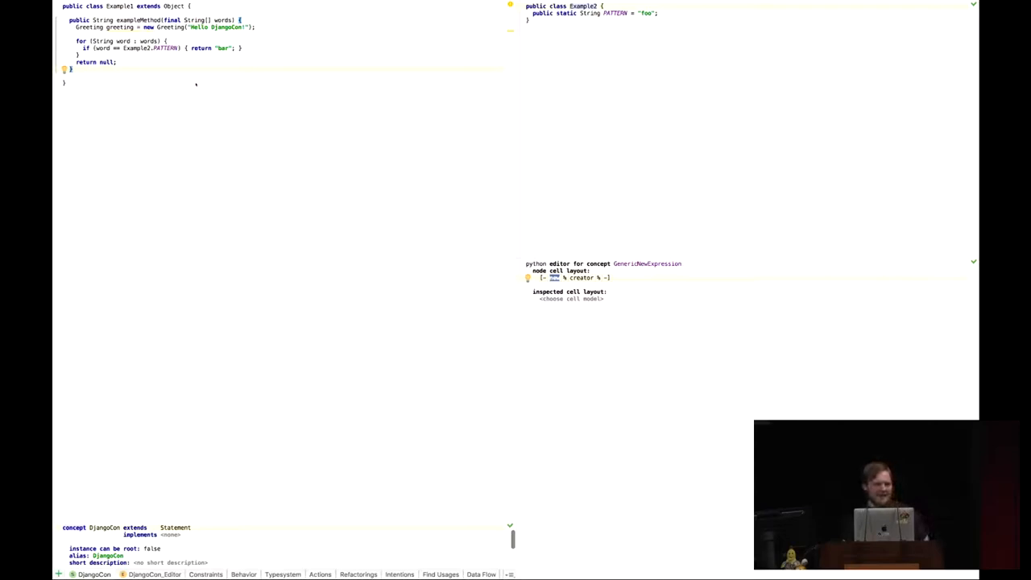
Push the custom python editor hint so Example1 renders without braces or semicolons.
right_click(197, 84)
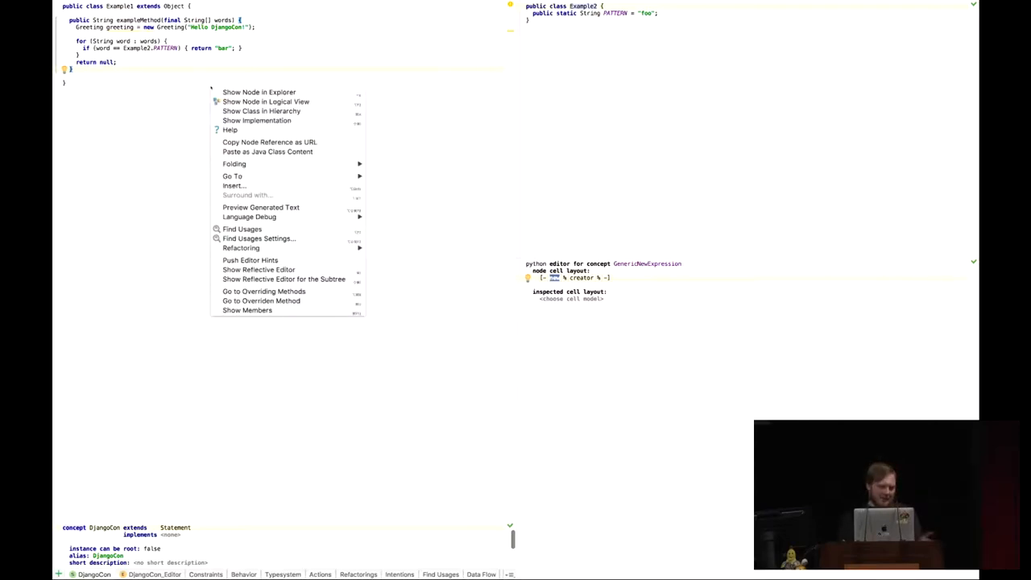
mouse_move(241, 248)
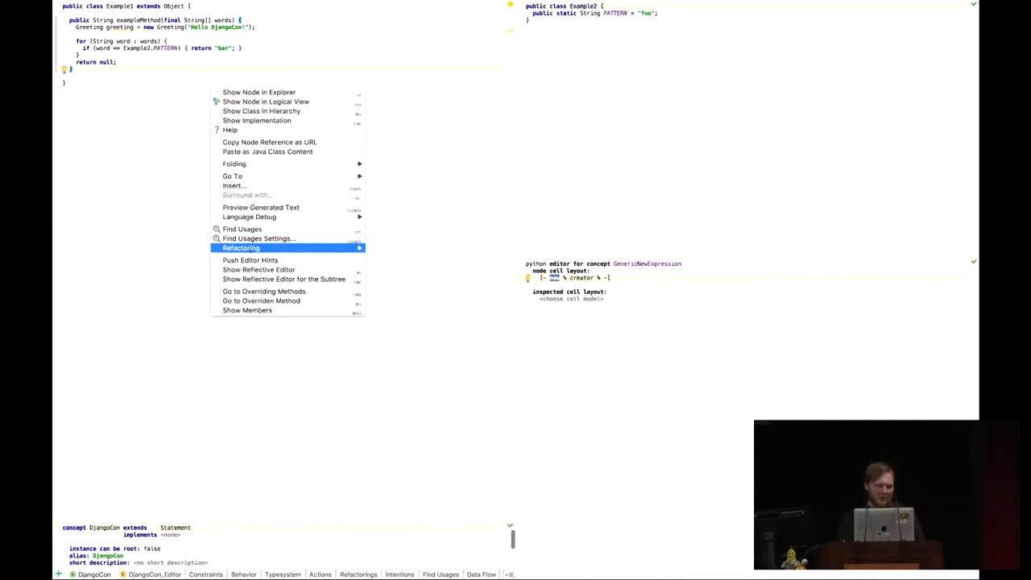
click(250, 259)
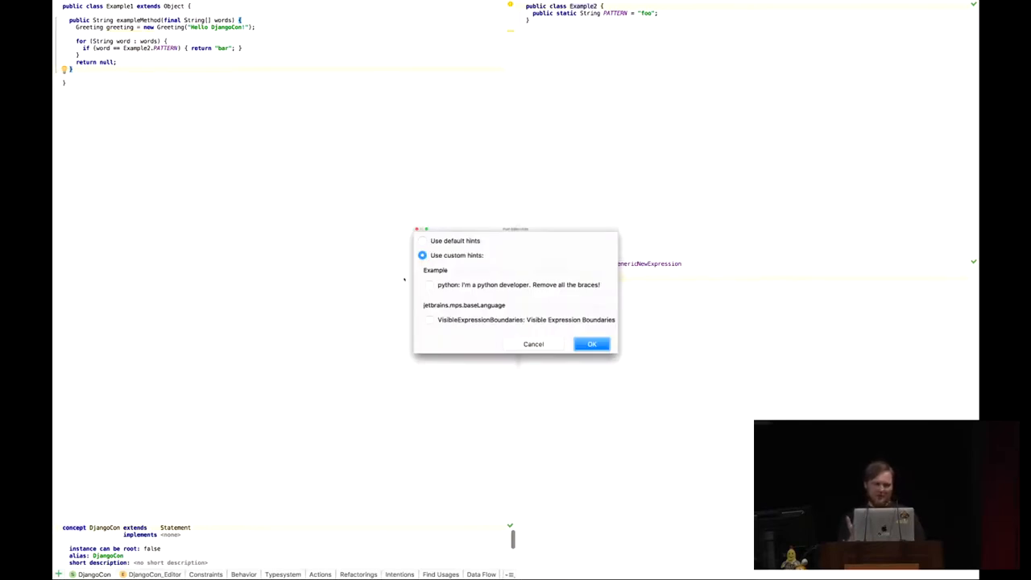
click(429, 284)
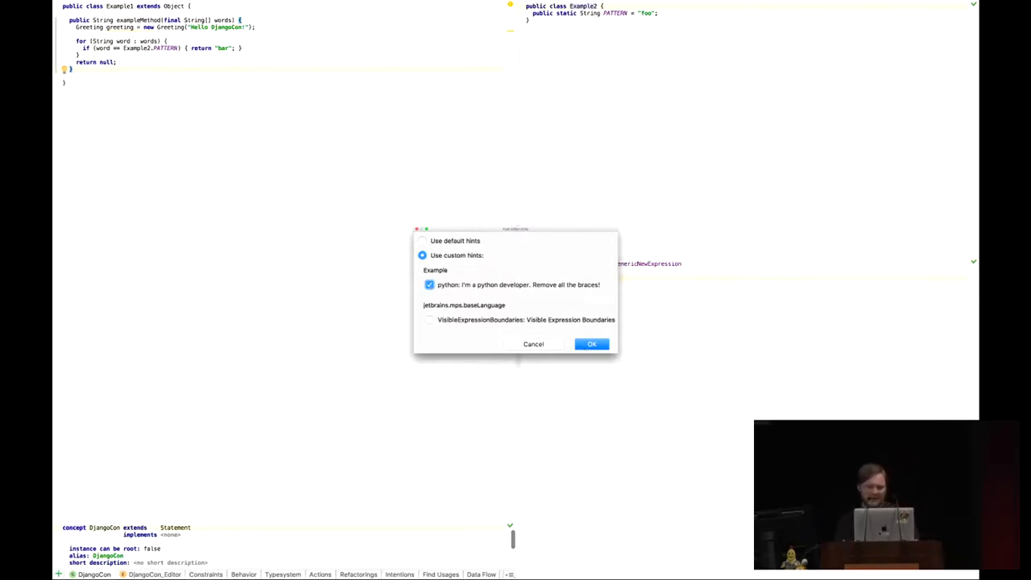
click(591, 345)
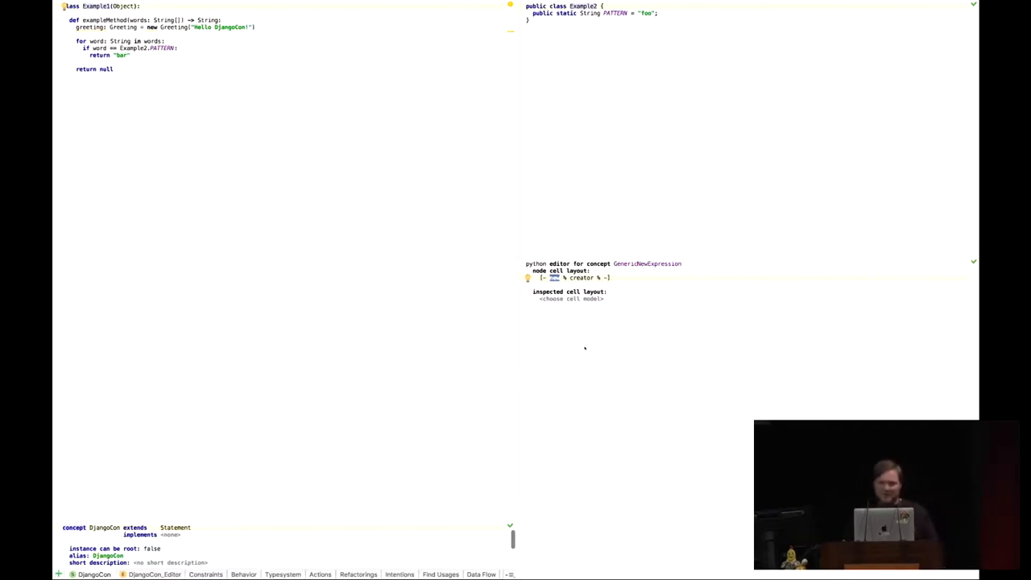
mouse_move(264, 160)
text(Example2)
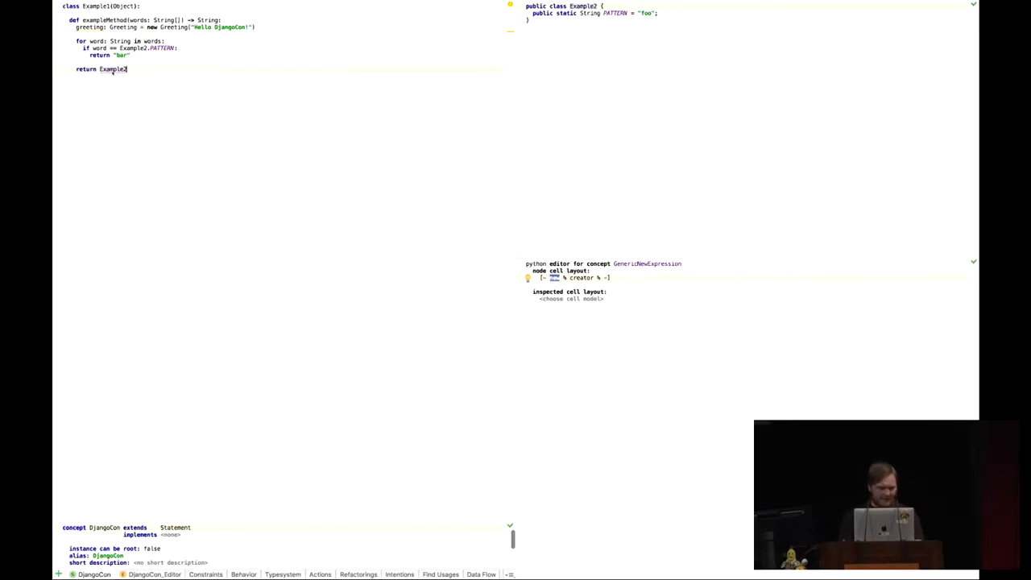
Make the return statement reference Example2.PATTERN via completion.
text(.PATTERN)
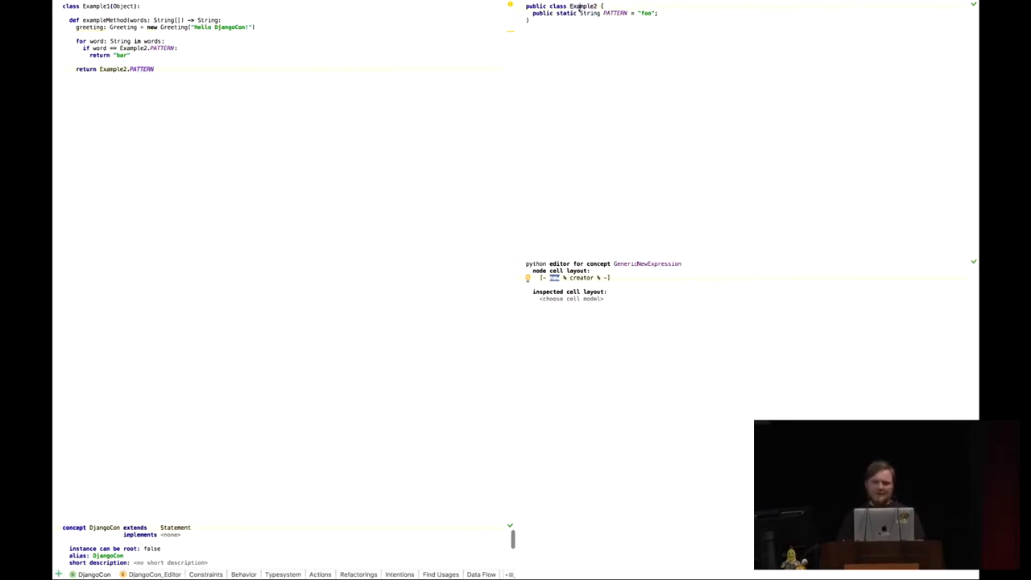
double_click(576, 8)
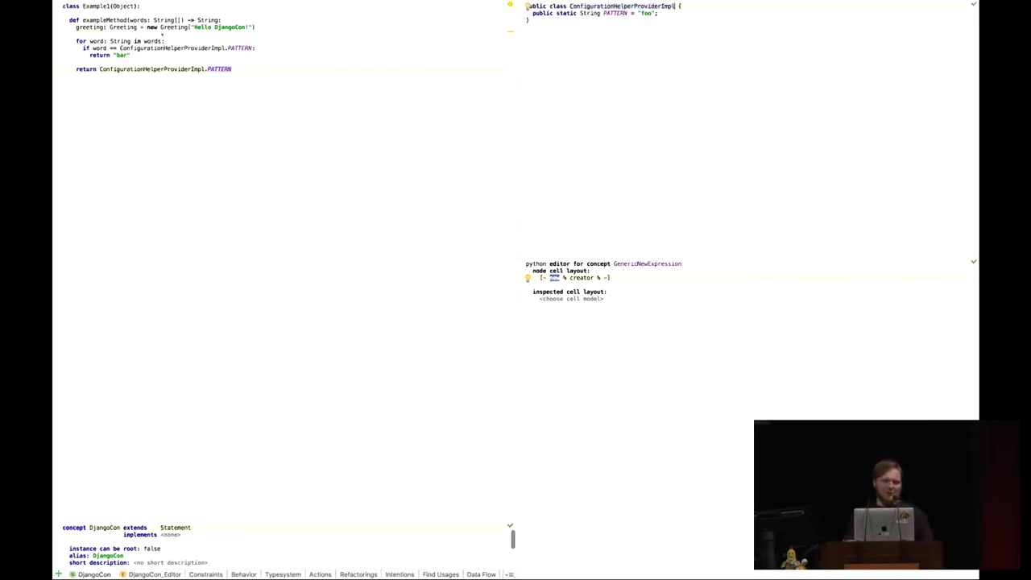
mouse_move(417, 235)
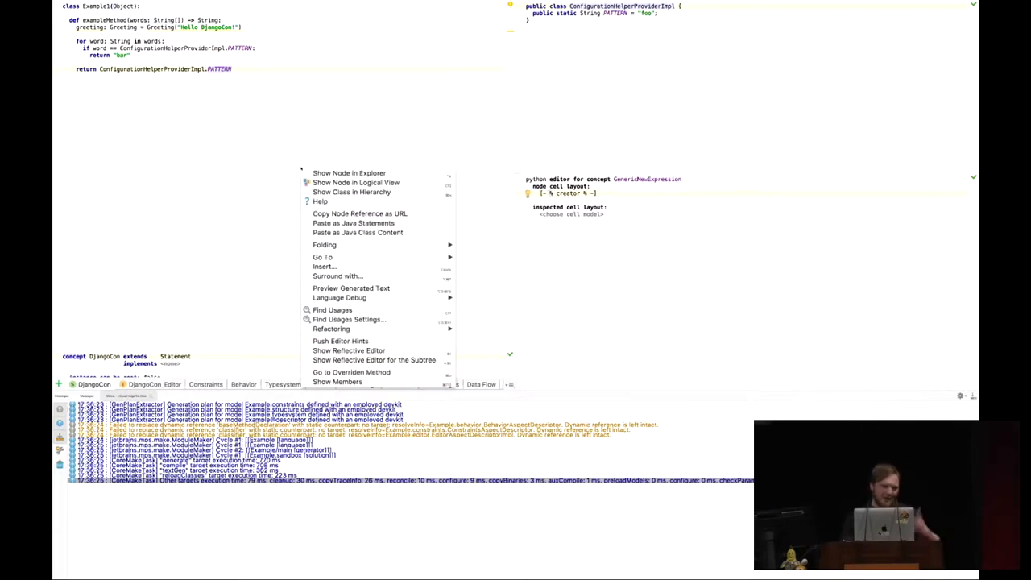
click(352, 287)
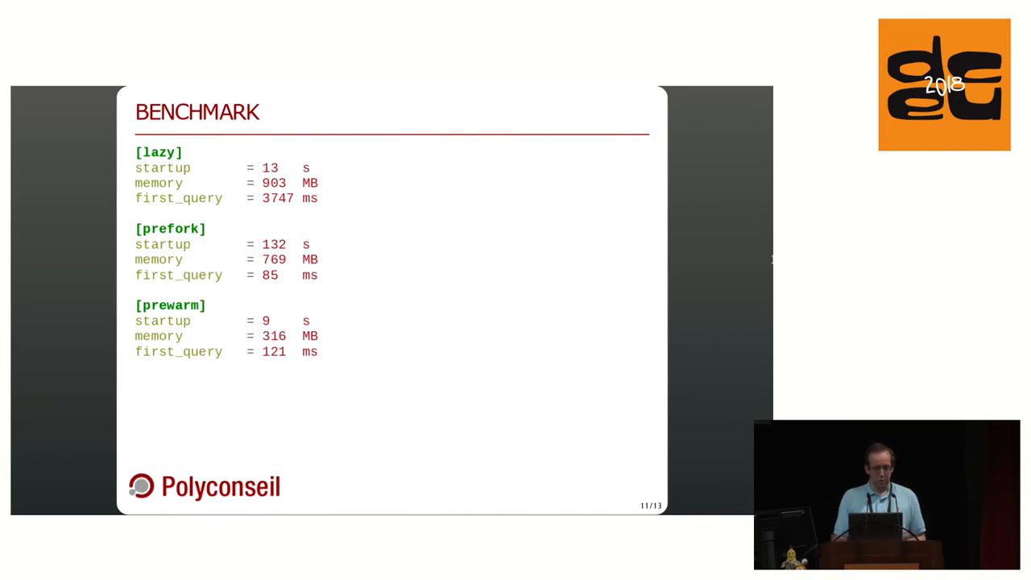
Advance from BENCHMARK to the 'What is this magic?' uWSGI steps slide.
key(Right)
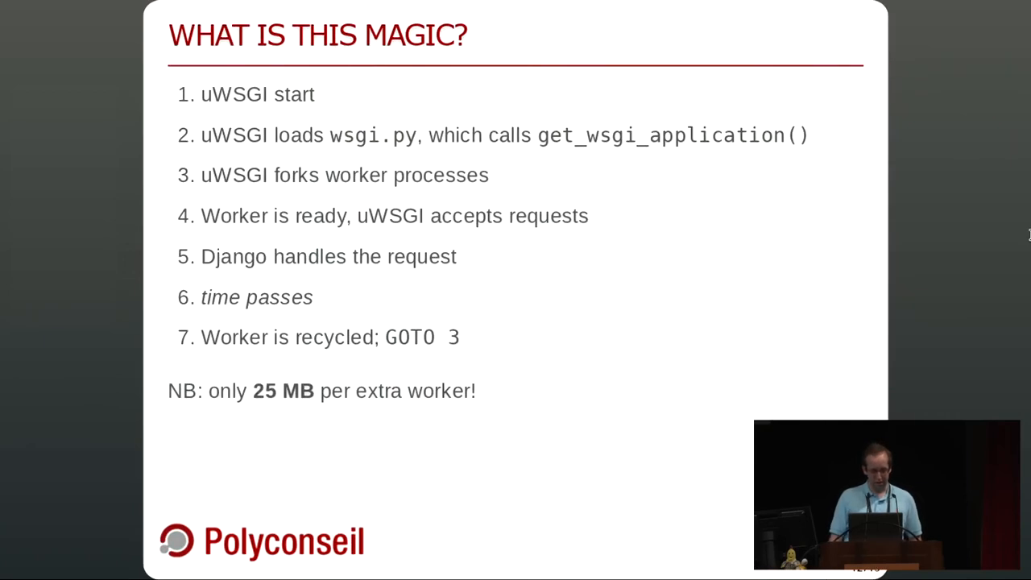